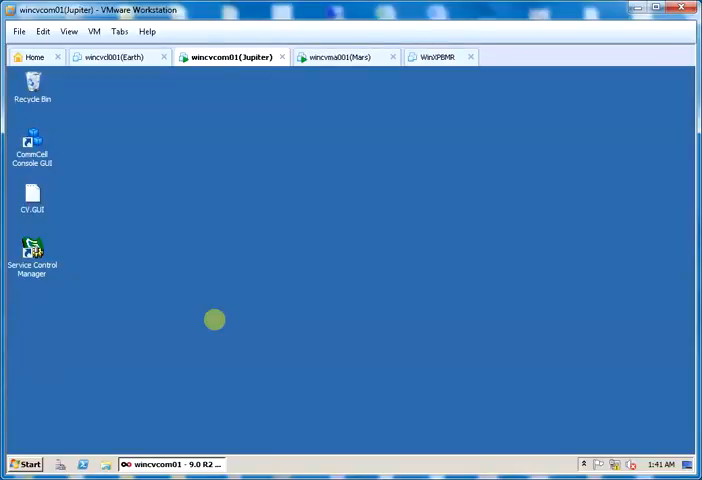
pyautogui.moveTo(86, 390)
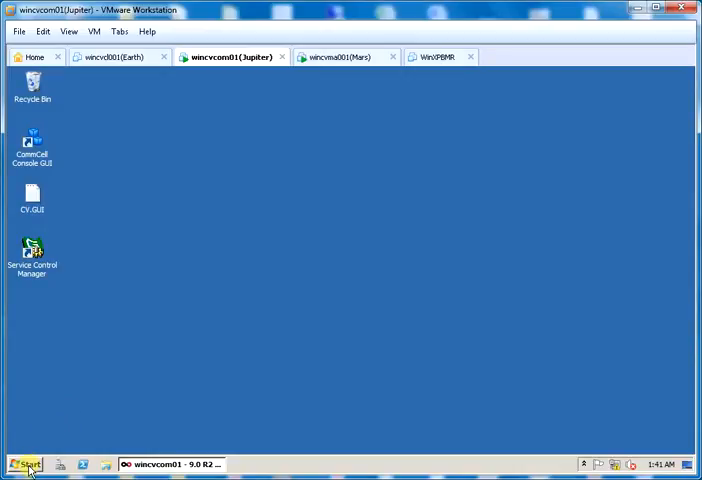
# Step: Open the Windows Start menu on the server desktop
pyautogui.click(25, 464)
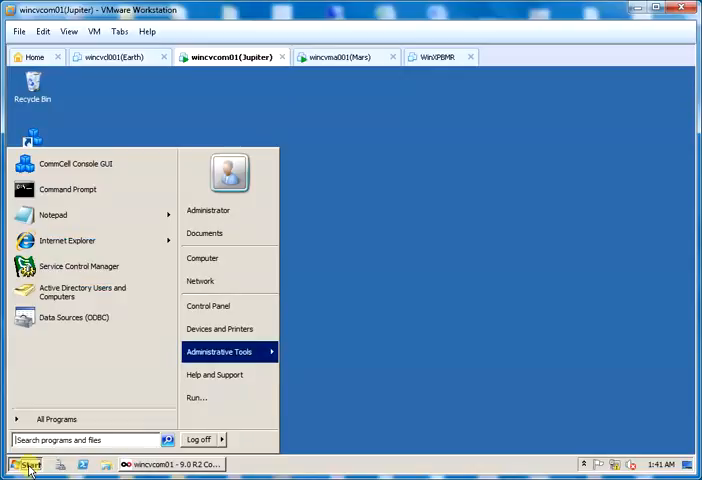
pyautogui.moveTo(202, 258)
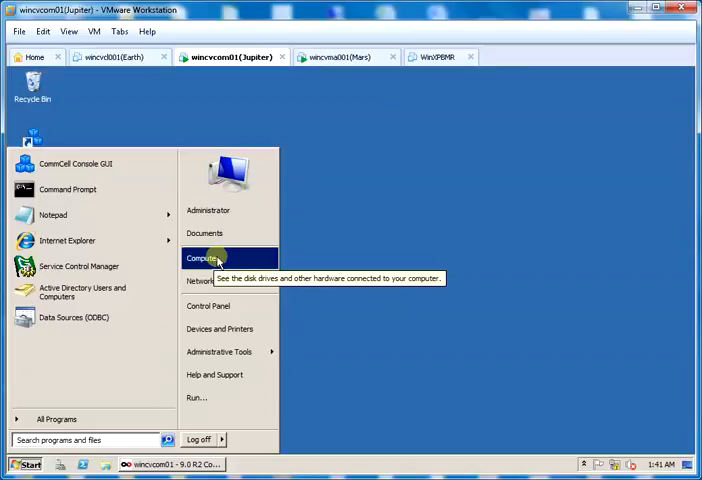
# Step: Browse to C:\Temp\SP-14\v9-SP-14-Win64 and bring up WinRAR extraction for WinX64_9_SP14_01302014
pyautogui.click(201, 258)
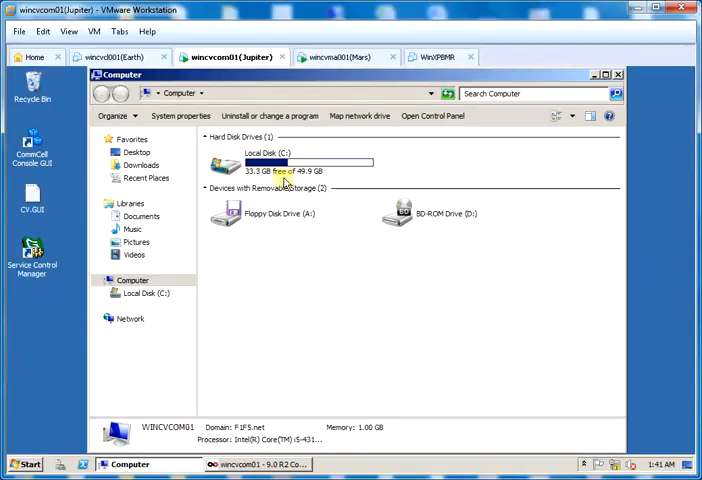
pyautogui.doubleClick(270, 163)
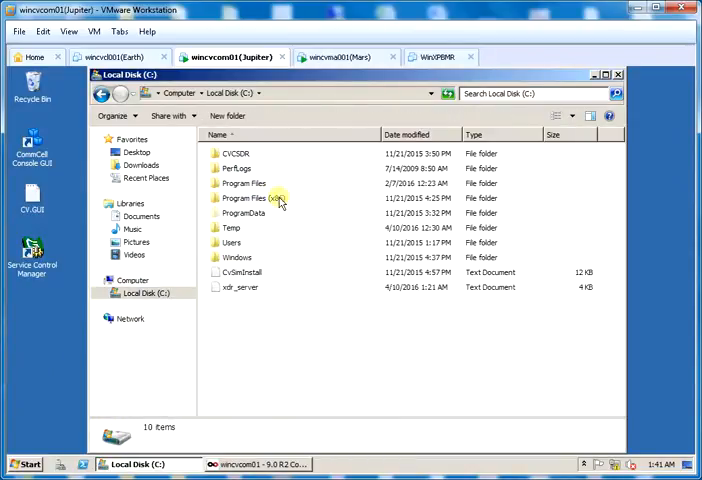
pyautogui.doubleClick(231, 227)
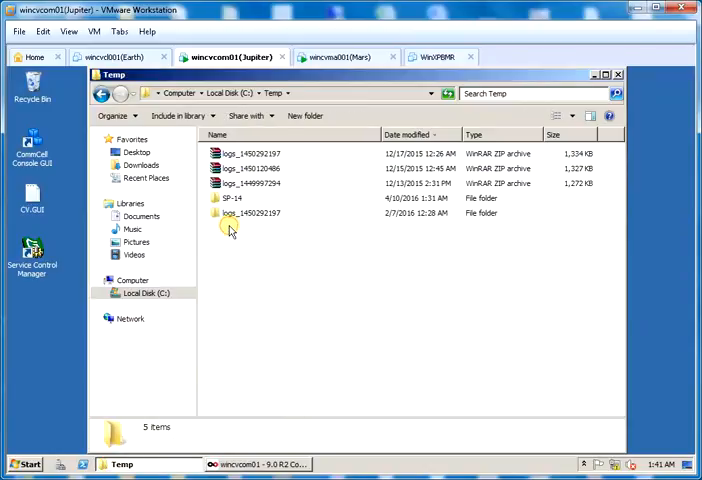
pyautogui.doubleClick(231, 198)
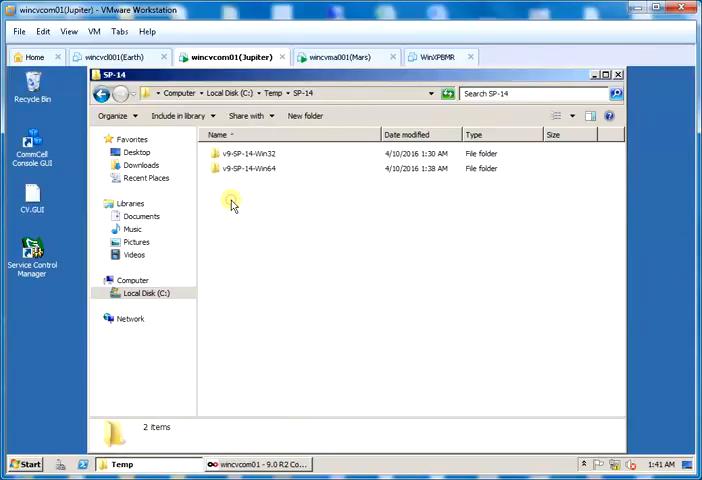
pyautogui.click(248, 153)
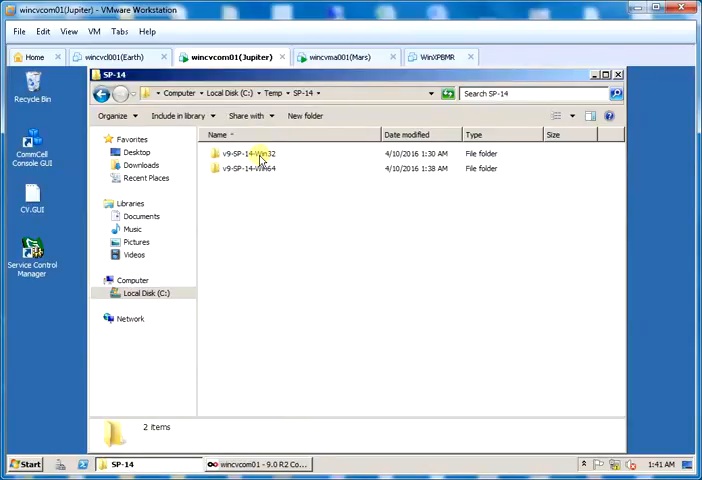
pyautogui.click(256, 153)
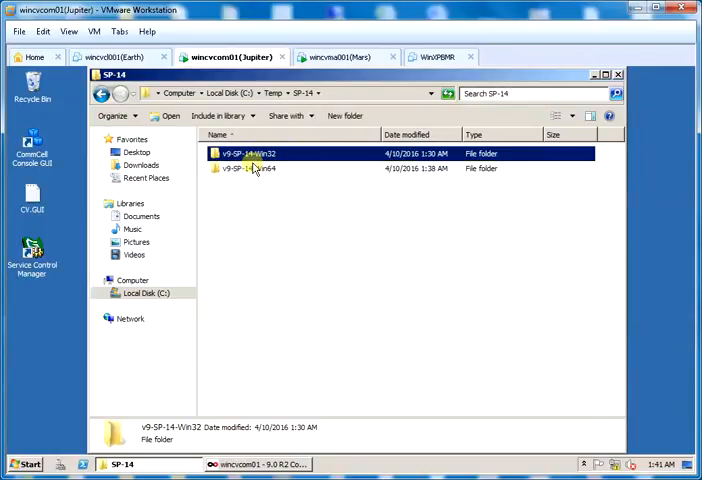
pyautogui.click(255, 168)
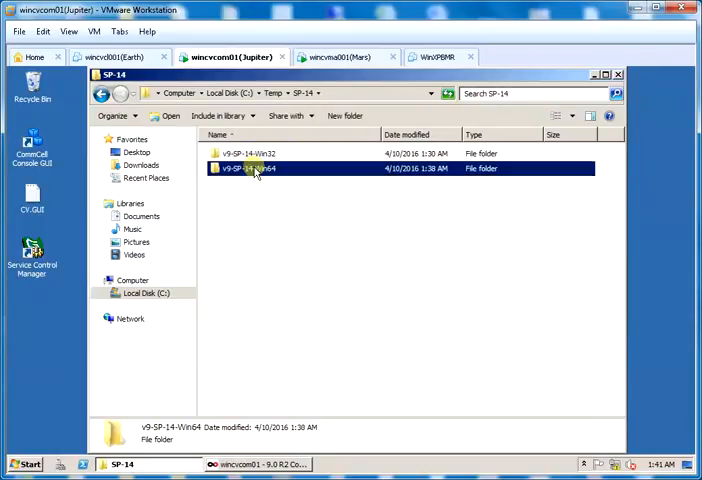
pyautogui.doubleClick(248, 168)
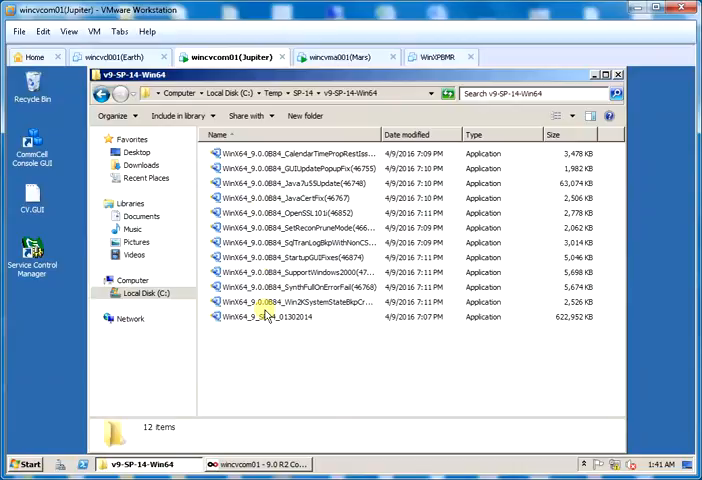
pyautogui.rightClick(265, 316)
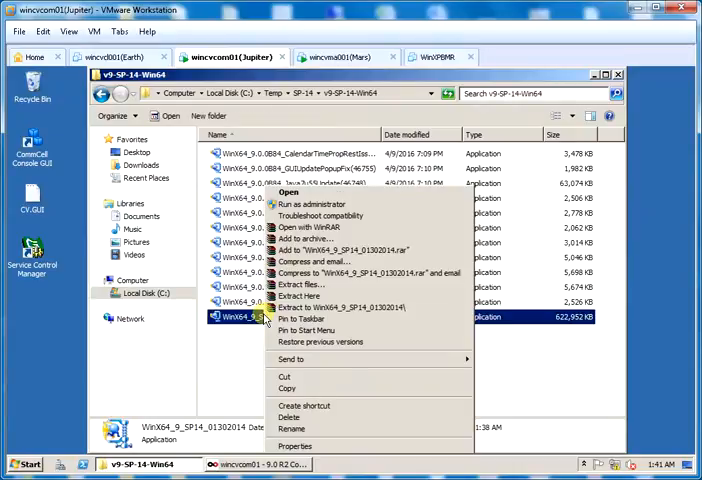
pyautogui.moveTo(350, 307)
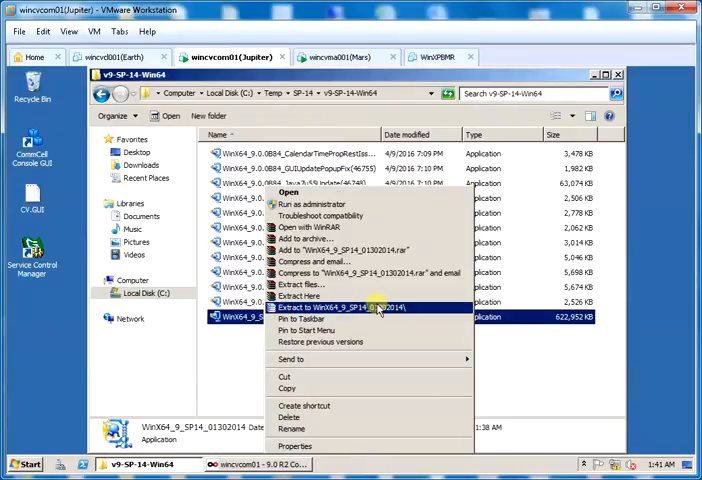
pyautogui.moveTo(395, 307)
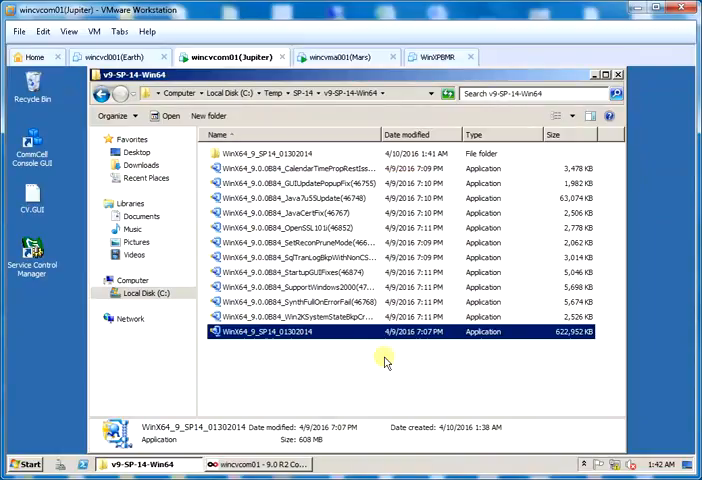
pyautogui.moveTo(343, 368)
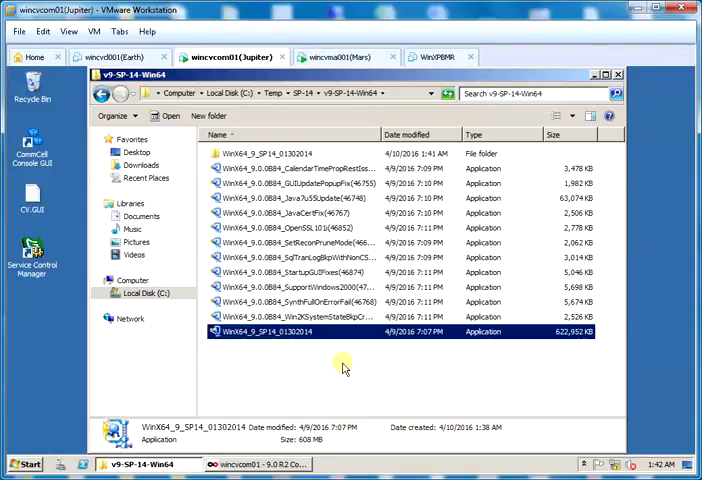
# Step: Create an AdditionalUpdates folder and move the eleven hotfix packages into it
pyautogui.rightClick(343, 365)
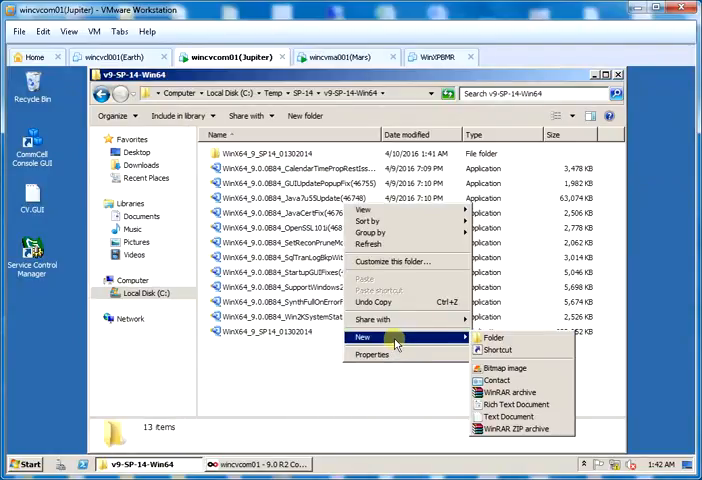
pyautogui.click(492, 337)
pyautogui.write('AdditionalUpdates')
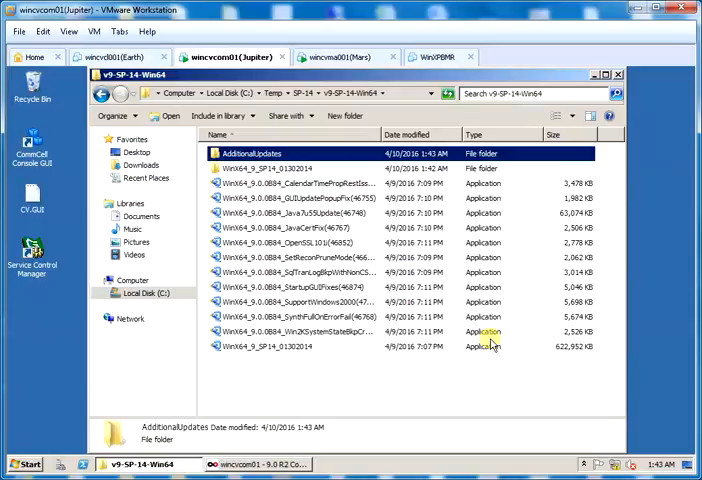
pyautogui.click(300, 183)
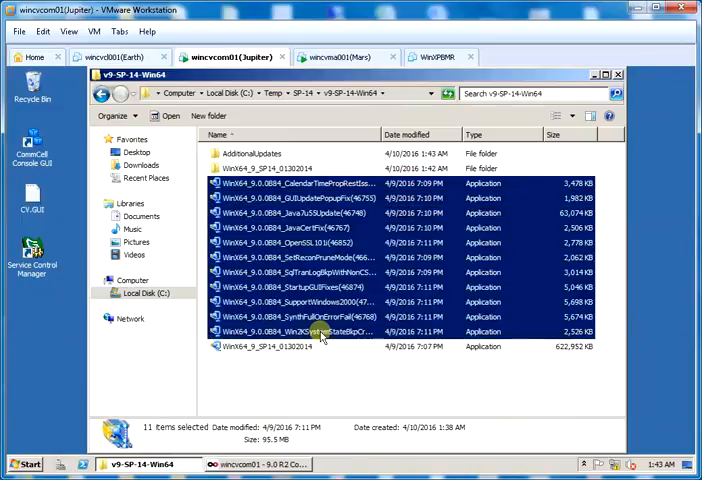
pyautogui.click(254, 153)
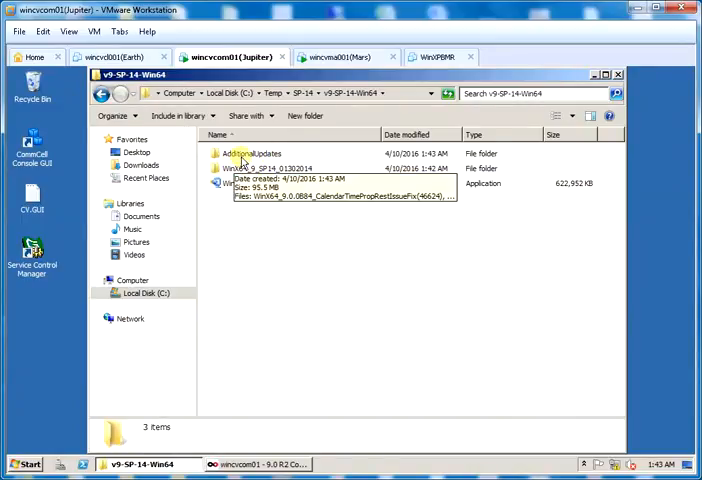
# Step: Extract each hotfix, including CalendarTimePropRestIssueFix and GUIUpdatePopupFix, into its own folder
pyautogui.doubleClick(253, 153)
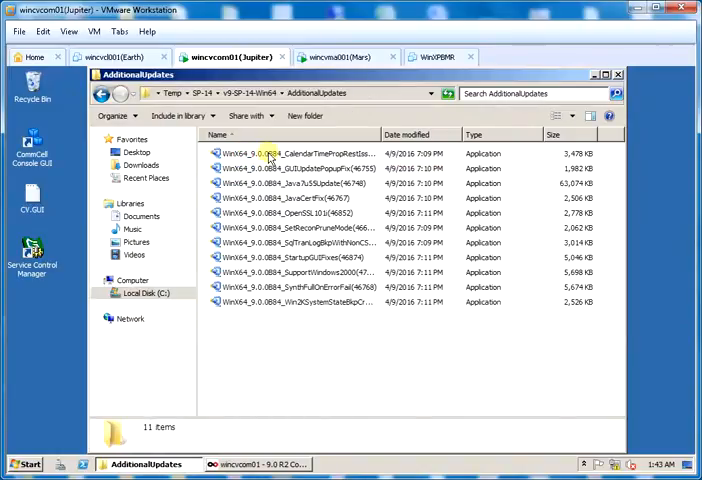
pyautogui.rightClick(268, 152)
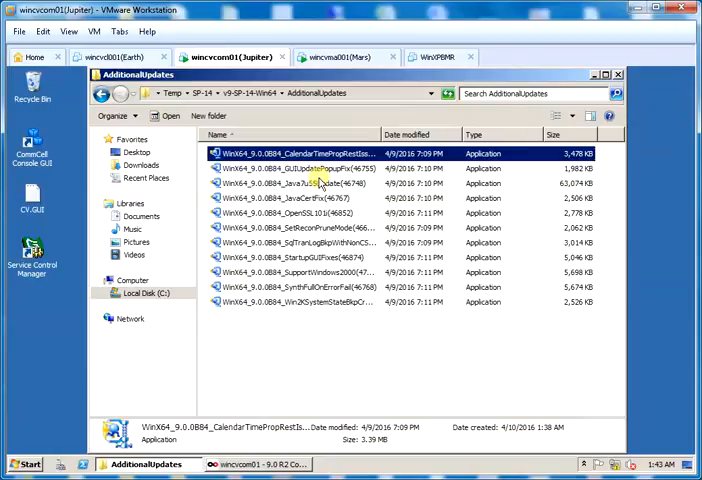
pyautogui.rightClick(290, 190)
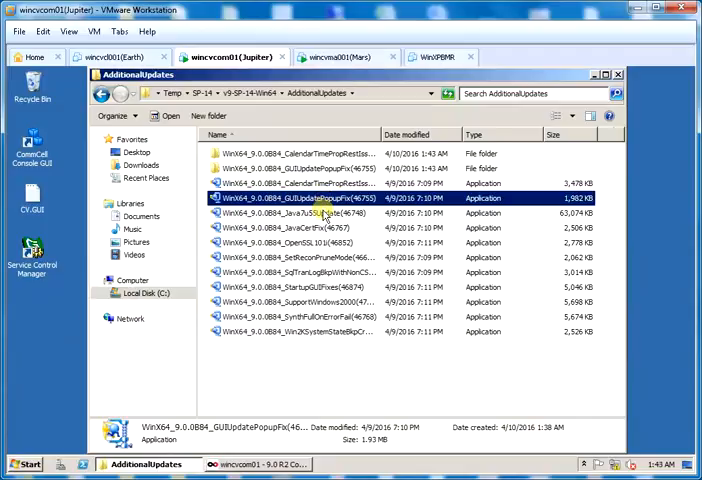
pyautogui.scroll(-3)
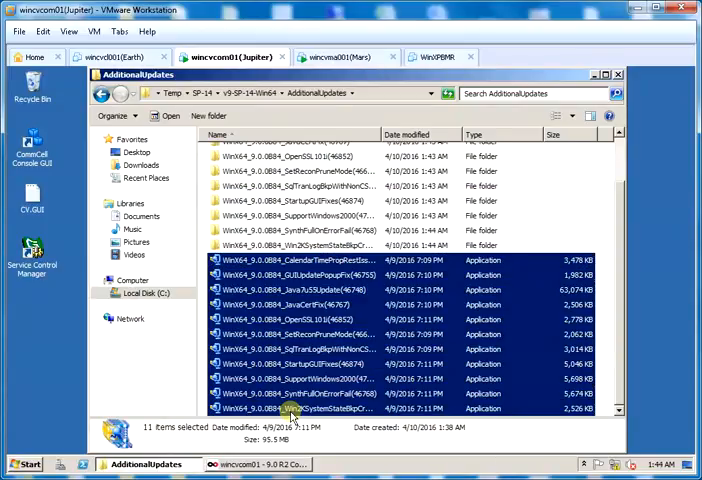
# Step: Delete the eleven hotfix installers and the 64-bit SP14 exe, then extract the 32-bit SP14 package
pyautogui.press('Delete')
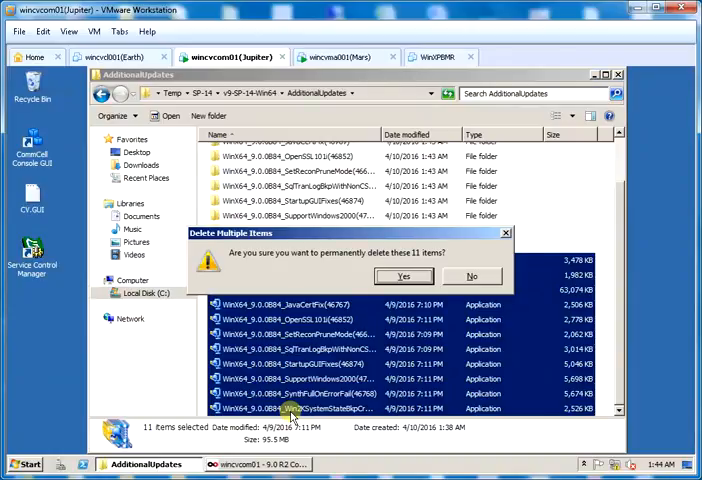
pyautogui.click(403, 276)
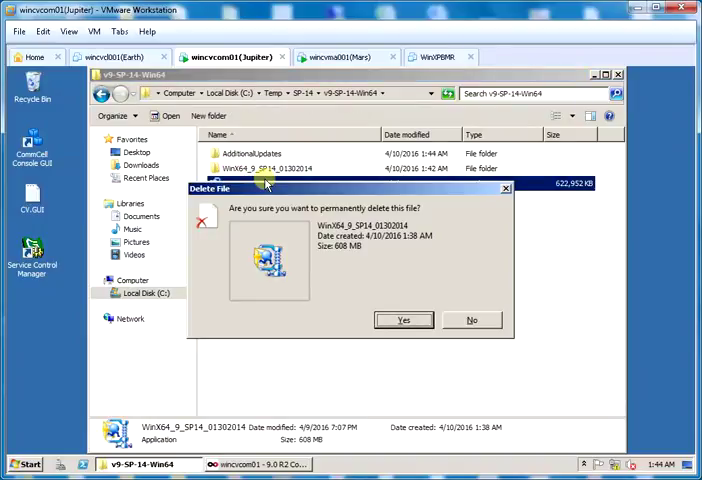
pyautogui.click(403, 320)
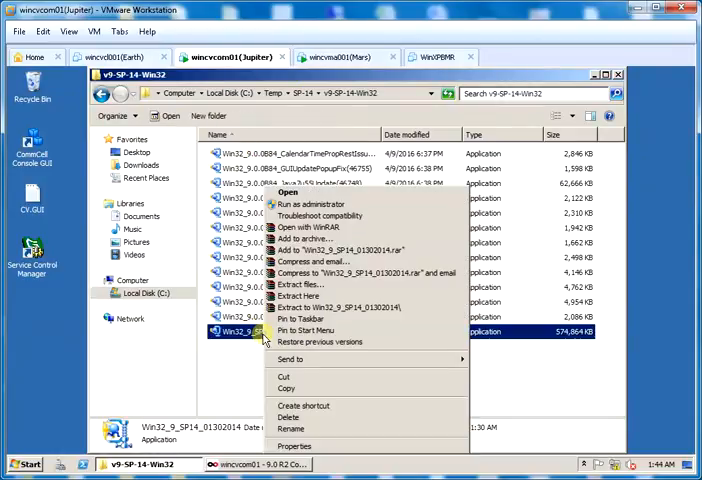
pyautogui.click(298, 295)
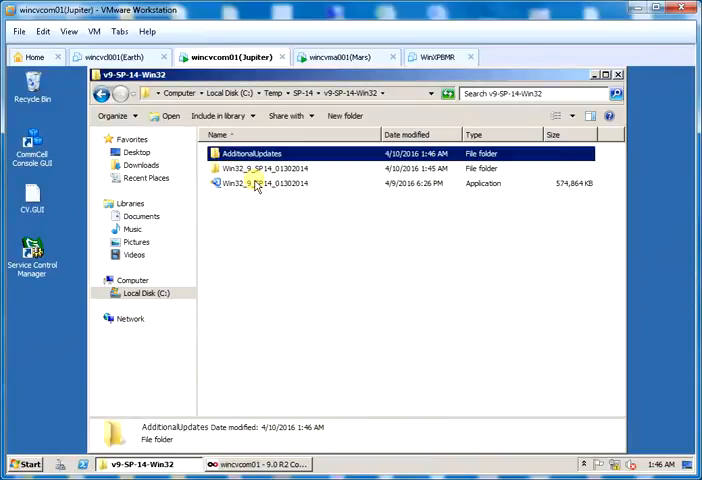
pyautogui.press('Delete')
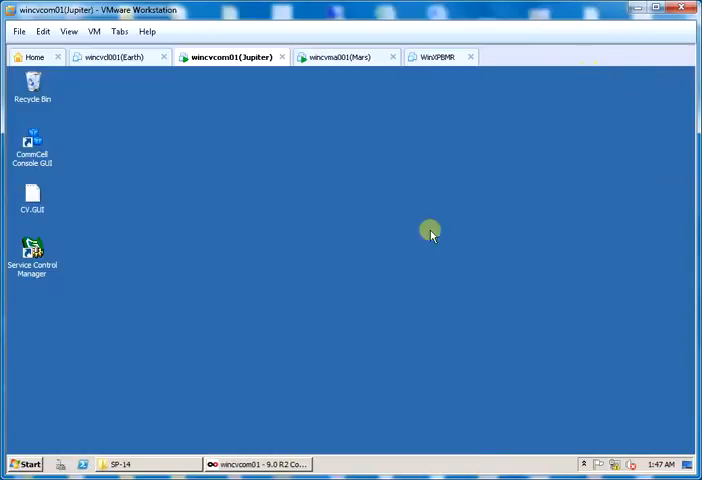
# Step: Launch the CommCell Console and choose Copy Updates in wincvcom01's Copy Software Options
pyautogui.doubleClick(32, 145)
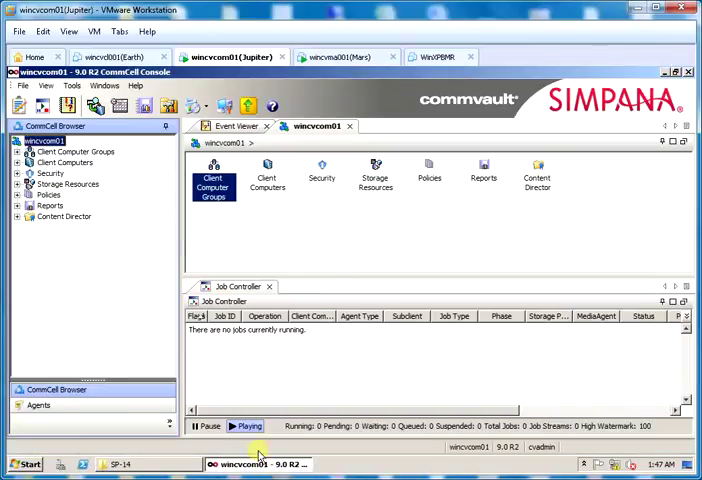
pyautogui.click(47, 141)
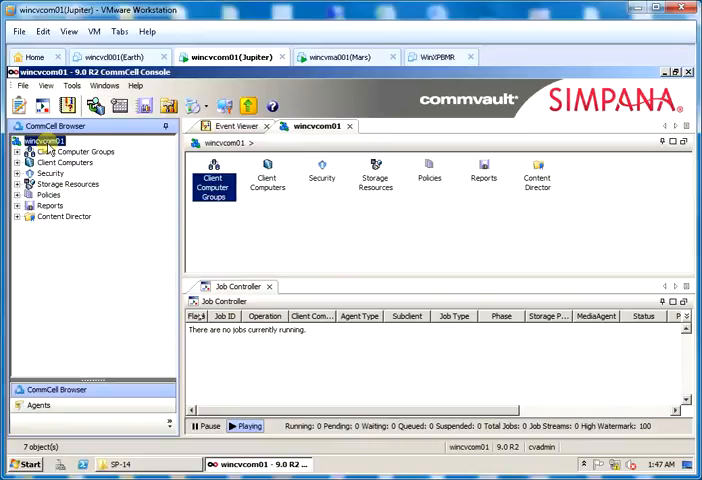
pyautogui.rightClick(45, 142)
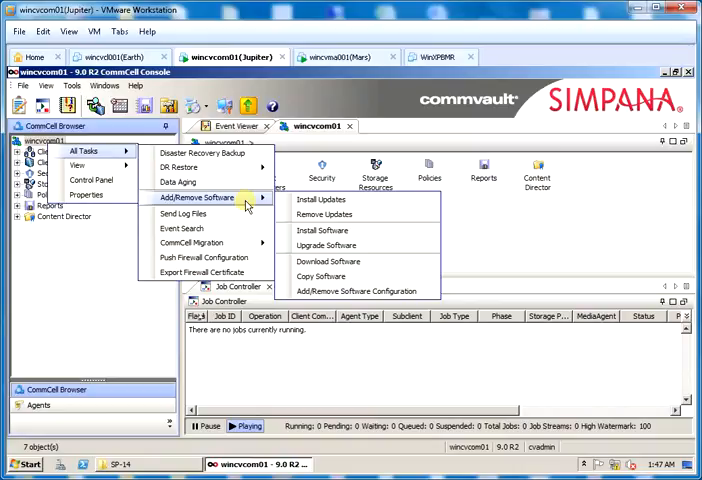
pyautogui.click(320, 276)
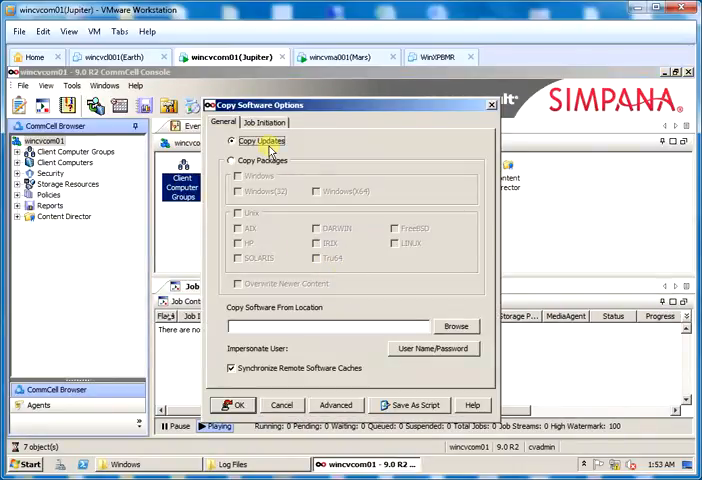
pyautogui.click(234, 141)
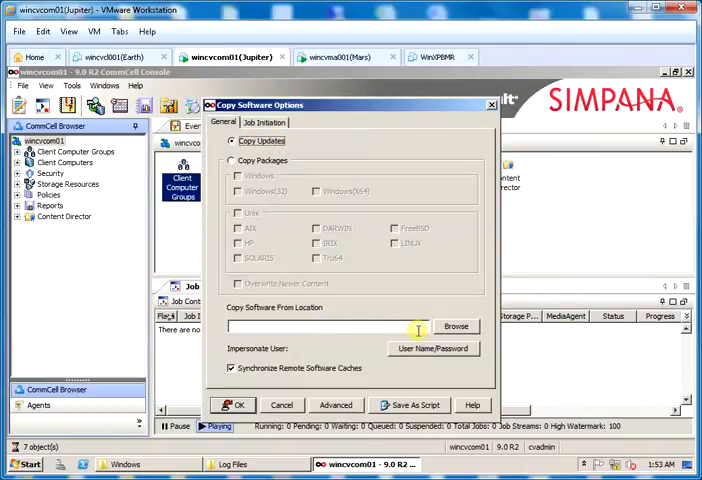
pyautogui.moveTo(430, 330)
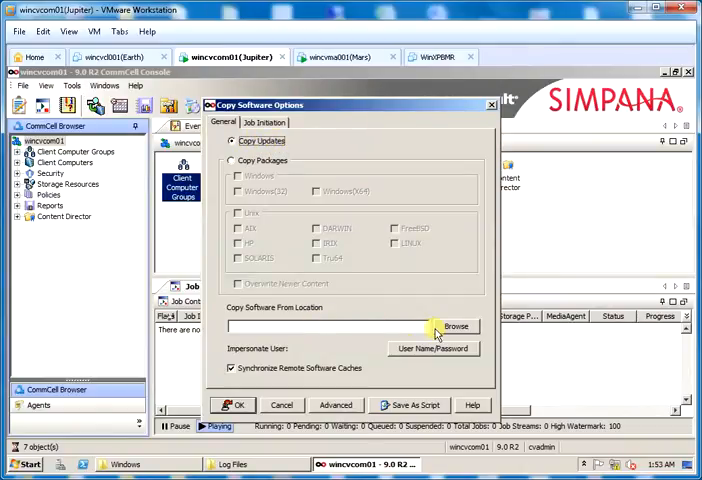
# Step: Browse to C:\Temp\SP-14\v9-SP-14-Win32\Win32_9_SP14_01302014 as the source folder
pyautogui.click(456, 326)
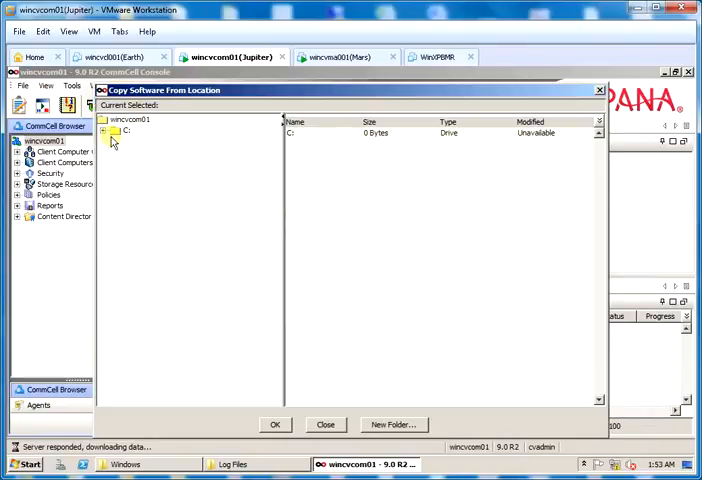
pyautogui.click(116, 130)
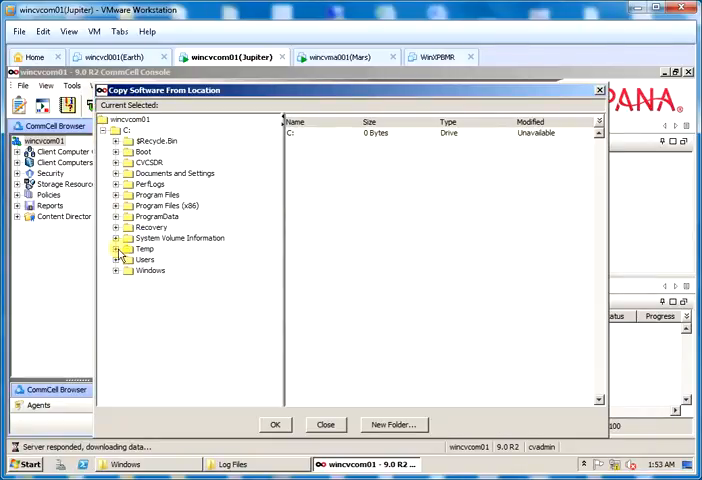
pyautogui.click(117, 249)
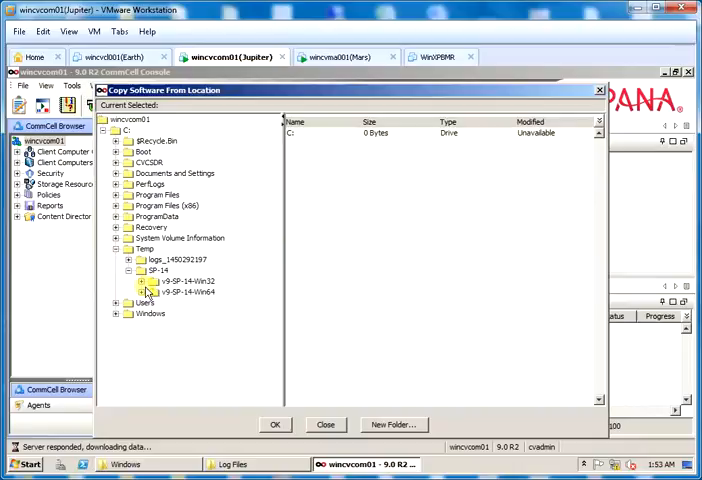
pyautogui.click(186, 281)
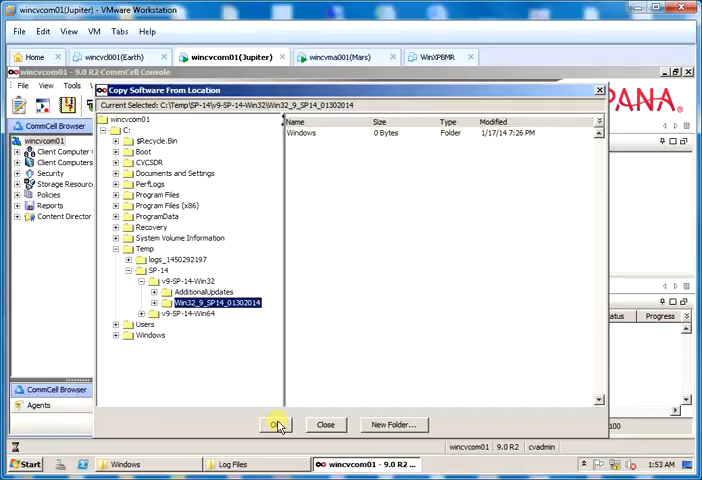
# Step: Confirm the Win32 SP14 source folder and launch the copy-updates job
pyautogui.click(276, 424)
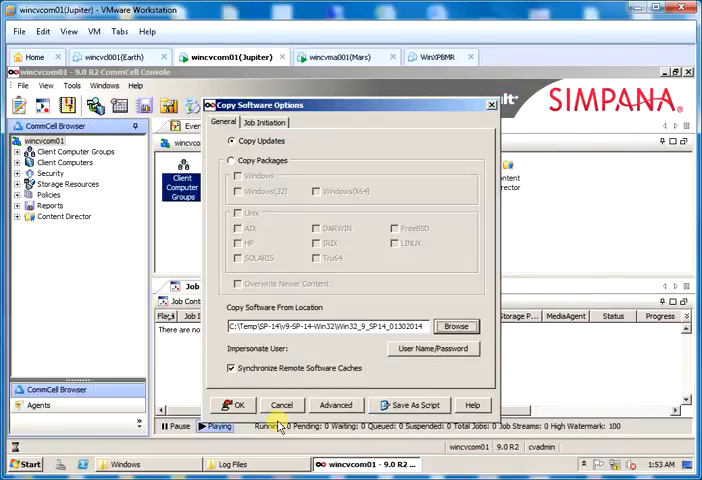
pyautogui.click(231, 368)
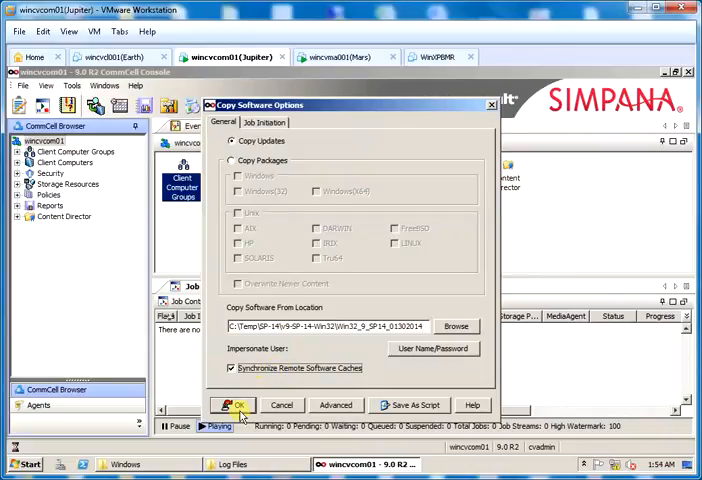
pyautogui.click(236, 405)
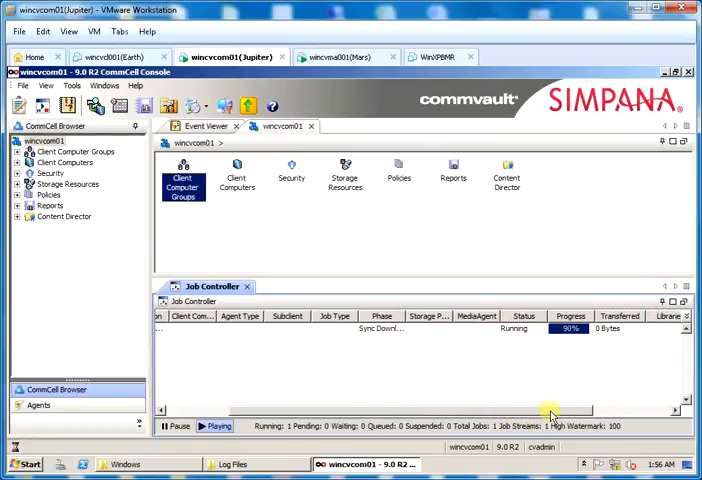
# Step: Copy updates from v9-SP-14-Win32\AdditionalUpdates\CalendarTimePropRestIssueFix into the software cache
pyautogui.rightClick(48, 141)
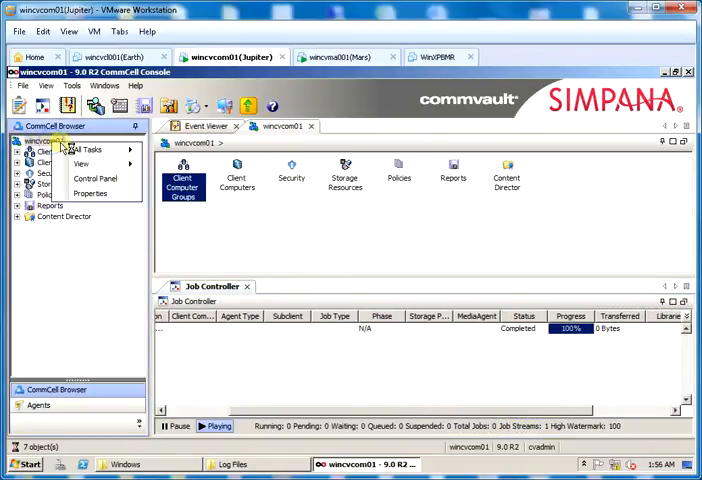
pyautogui.moveTo(200, 196)
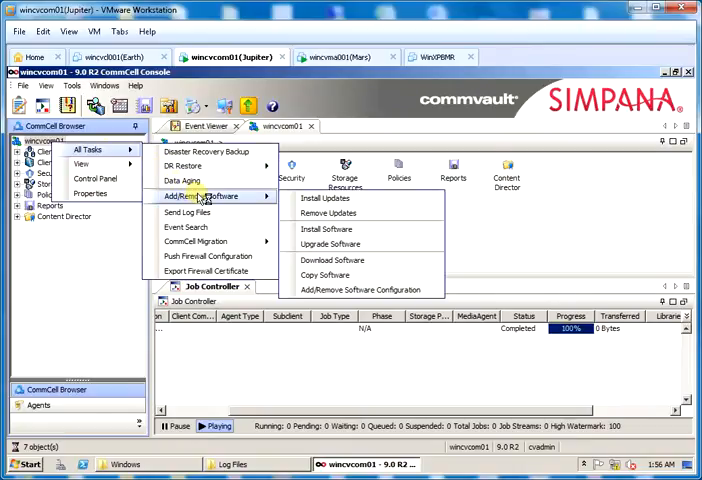
pyautogui.moveTo(332, 274)
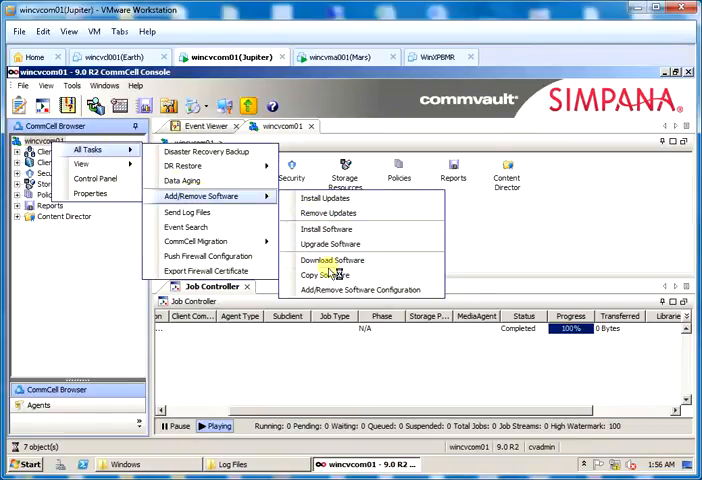
pyautogui.click(319, 275)
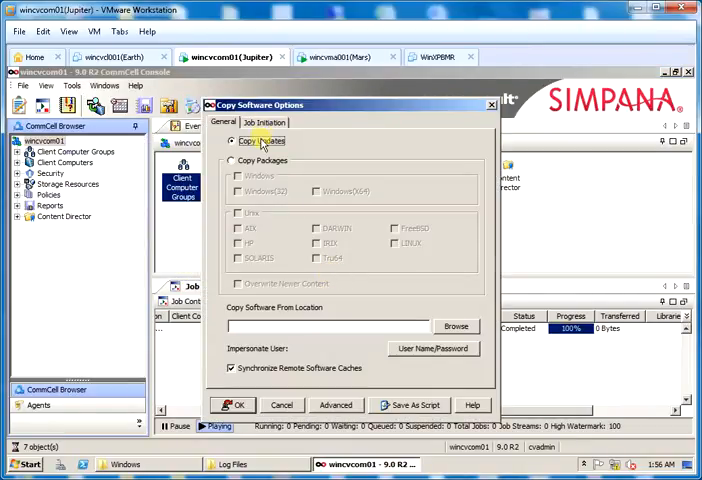
pyautogui.click(456, 327)
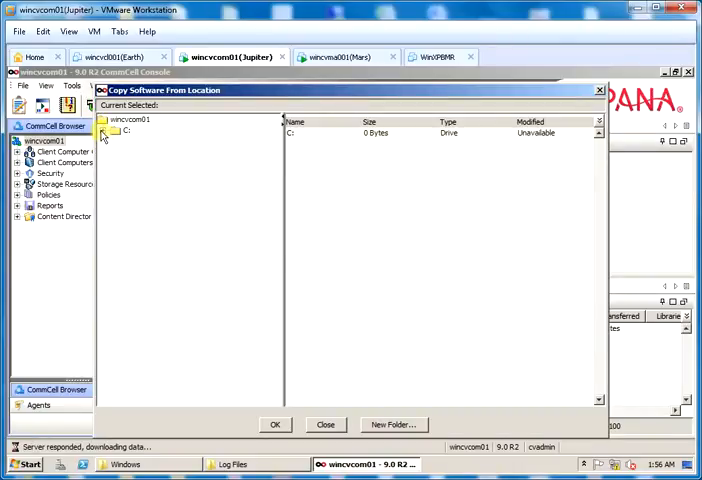
pyautogui.click(115, 131)
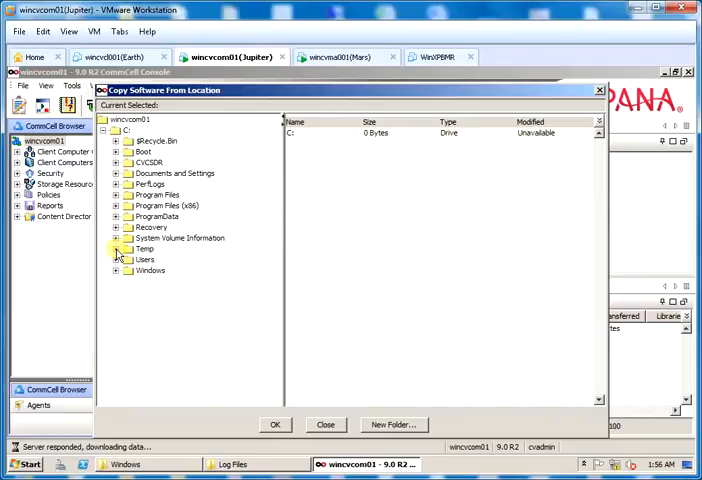
pyautogui.click(116, 249)
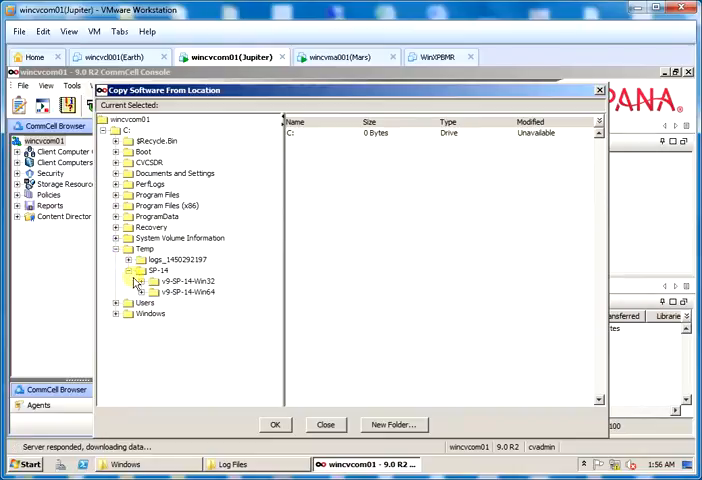
pyautogui.click(141, 281)
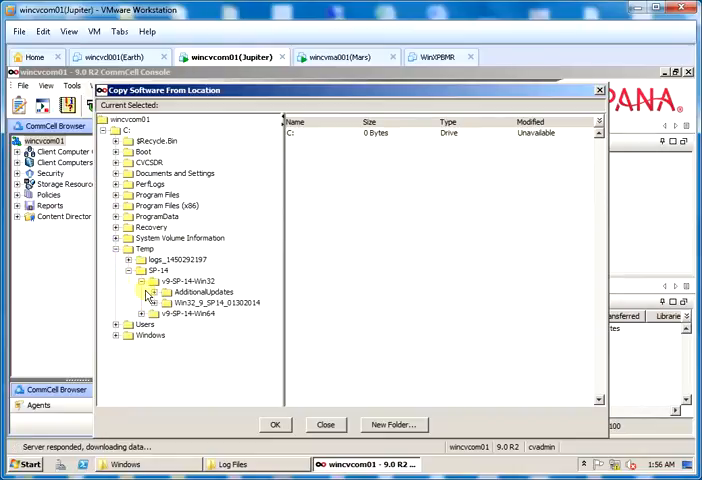
pyautogui.click(168, 292)
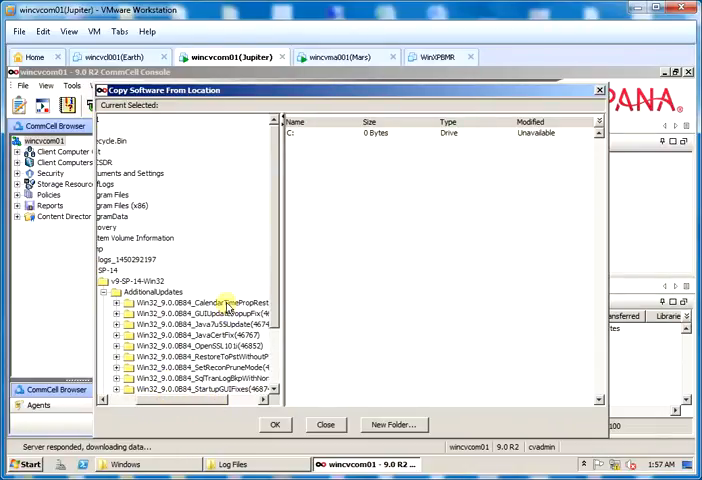
pyautogui.click(200, 302)
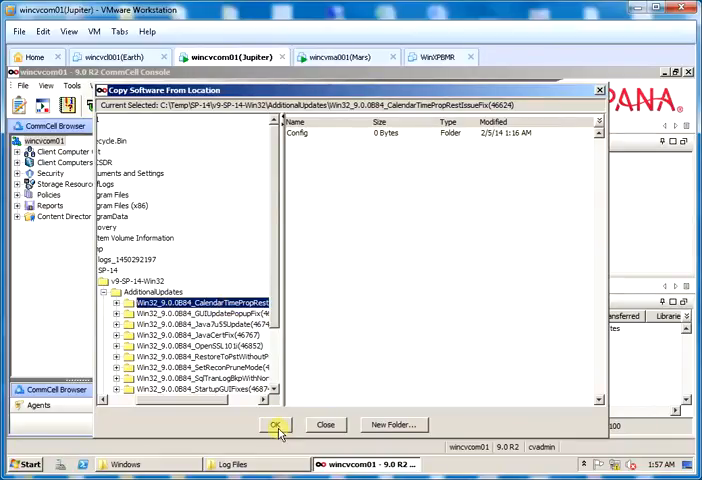
pyautogui.click(276, 424)
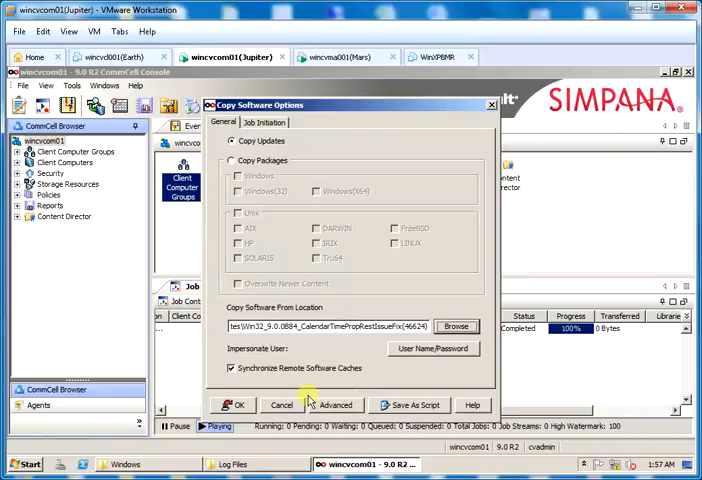
pyautogui.click(237, 405)
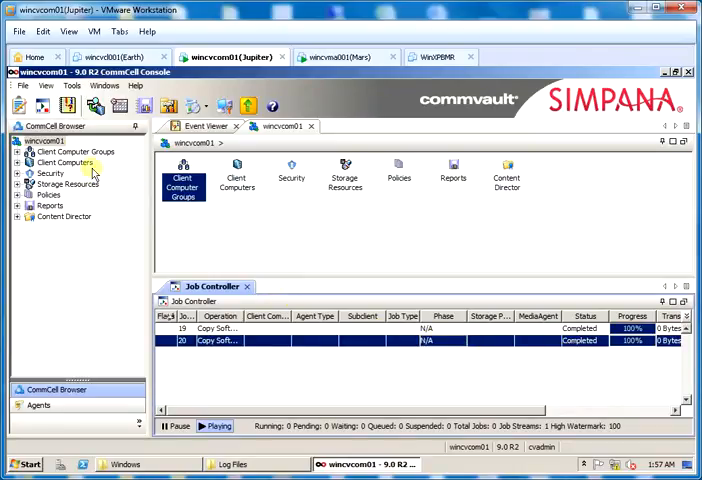
# Step: Copy updates from v9-SP-14-Win32\AdditionalUpdates\GUIUpdatePopupFix into the software cache
pyautogui.rightClick(45, 140)
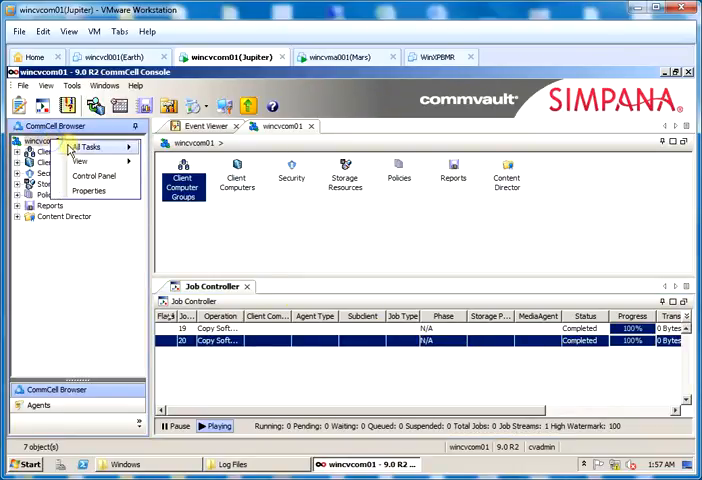
pyautogui.click(200, 192)
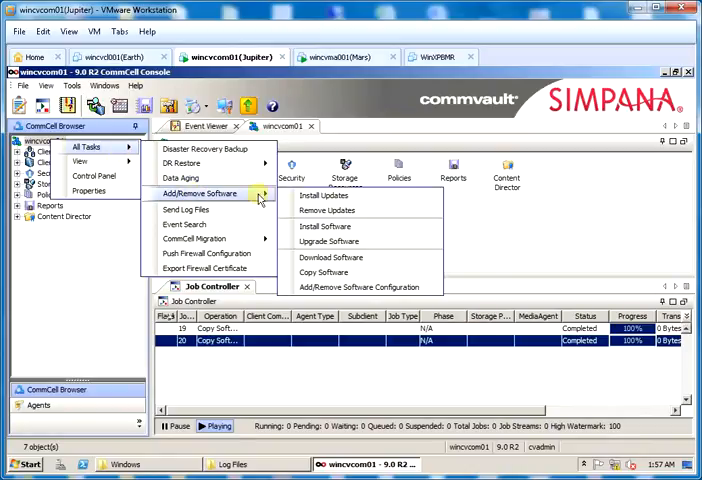
pyautogui.click(323, 272)
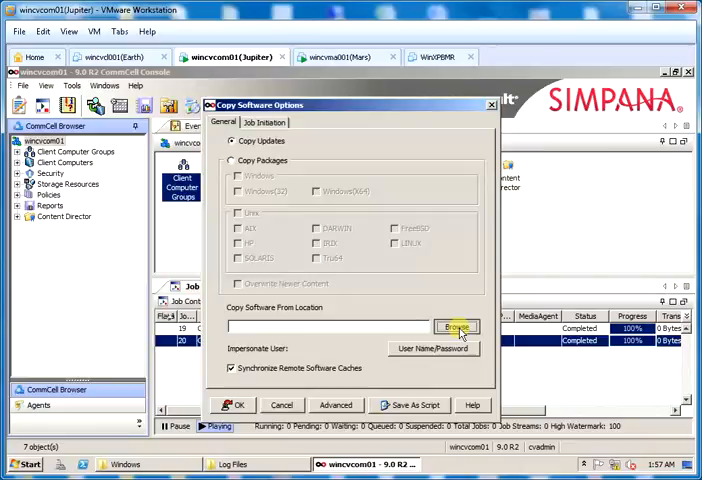
pyautogui.click(456, 327)
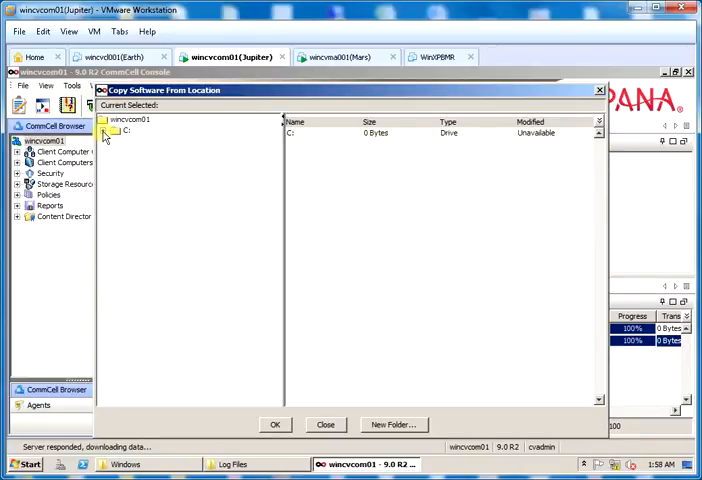
pyautogui.click(116, 131)
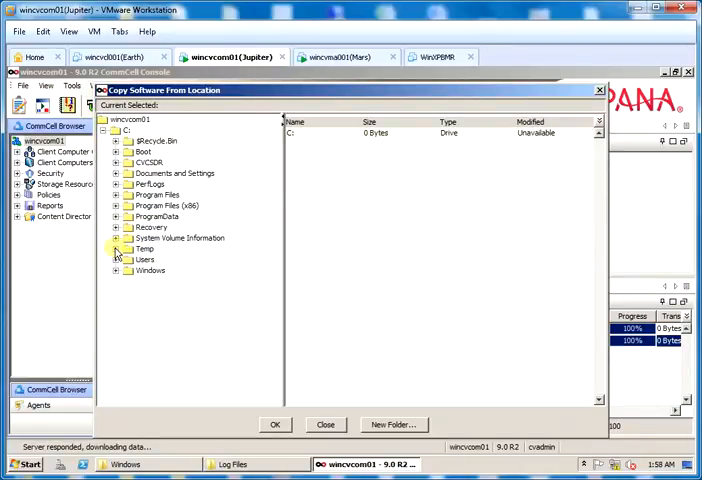
pyautogui.click(117, 249)
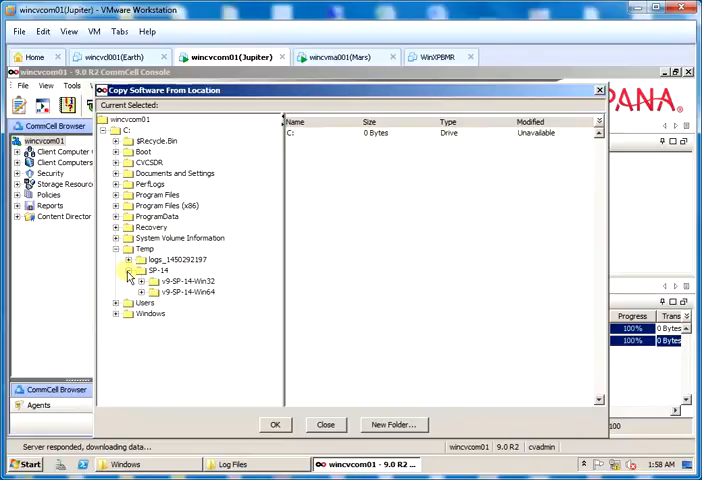
pyautogui.click(141, 281)
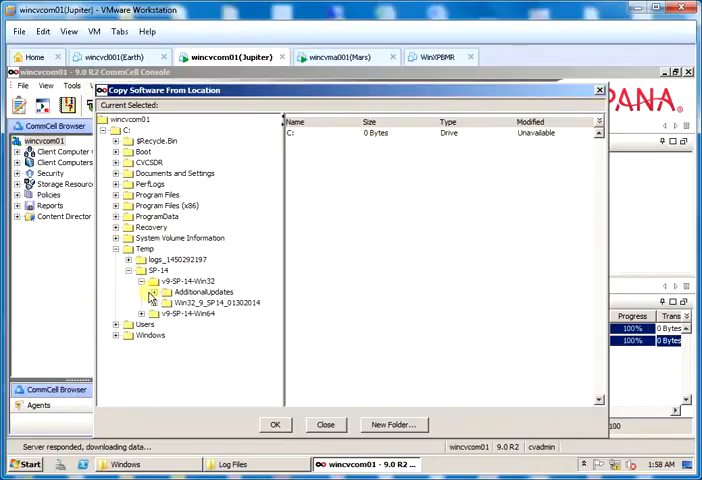
pyautogui.click(142, 292)
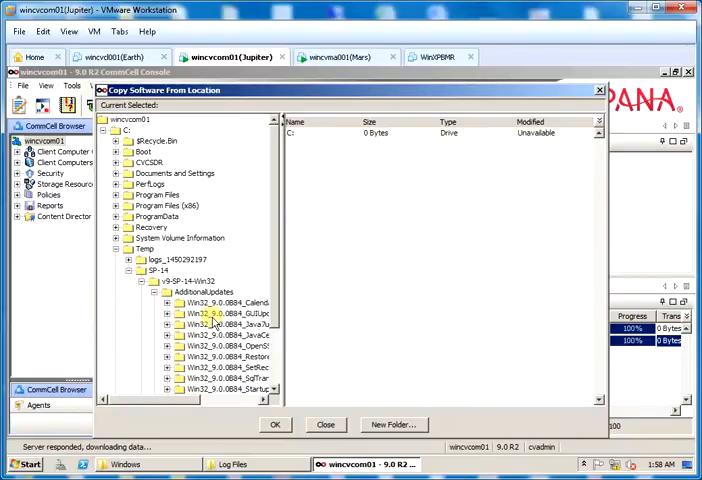
pyautogui.click(228, 315)
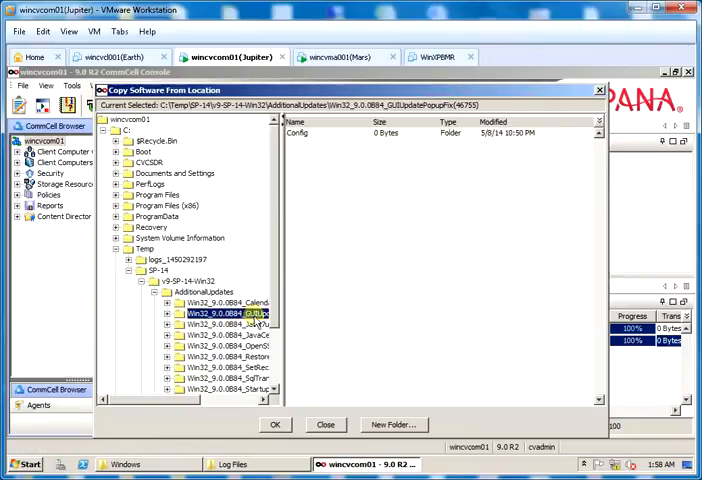
pyautogui.click(275, 424)
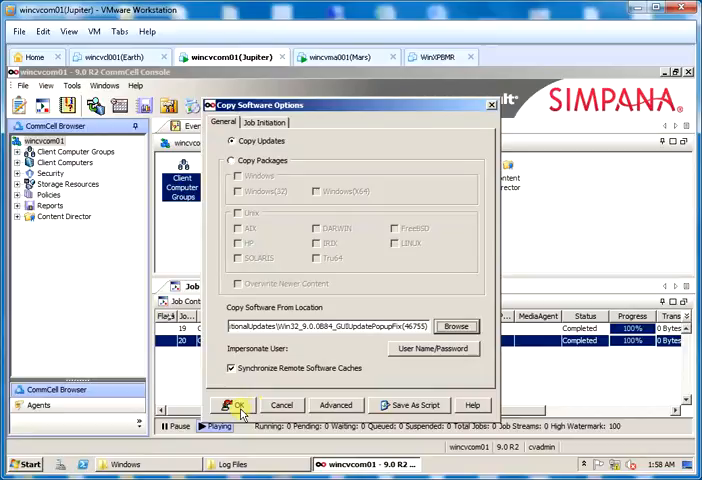
pyautogui.click(232, 405)
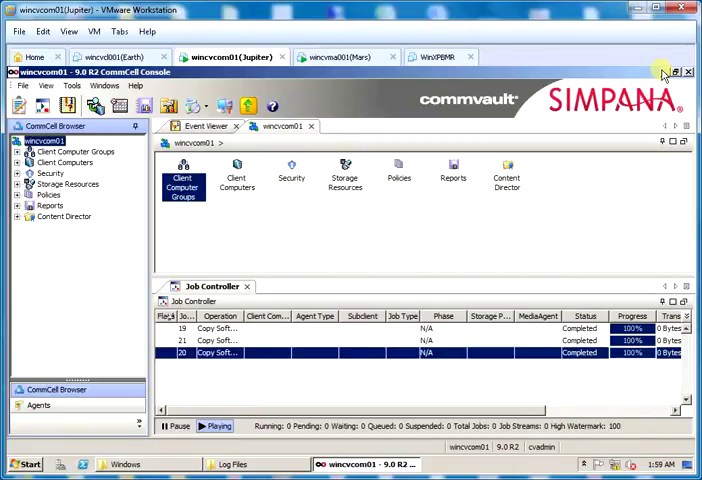
# Step: Minimize the console and browse to C:\Program Files\CommVault\Simpana\Base to find CopyToCache
pyautogui.click(689, 71)
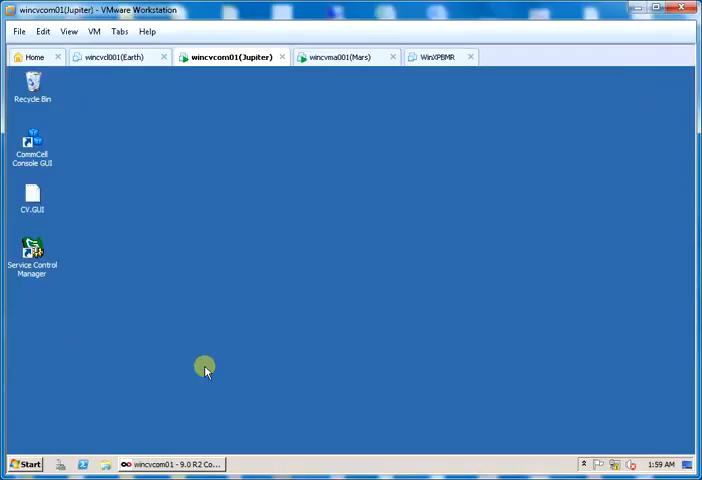
pyautogui.click(25, 463)
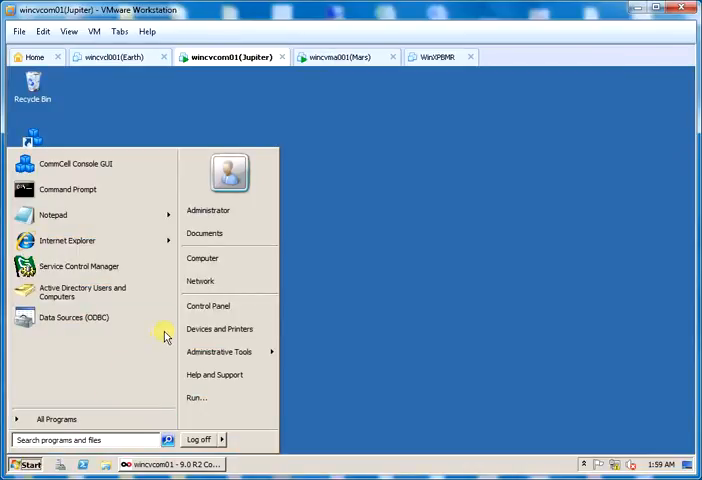
pyautogui.click(202, 258)
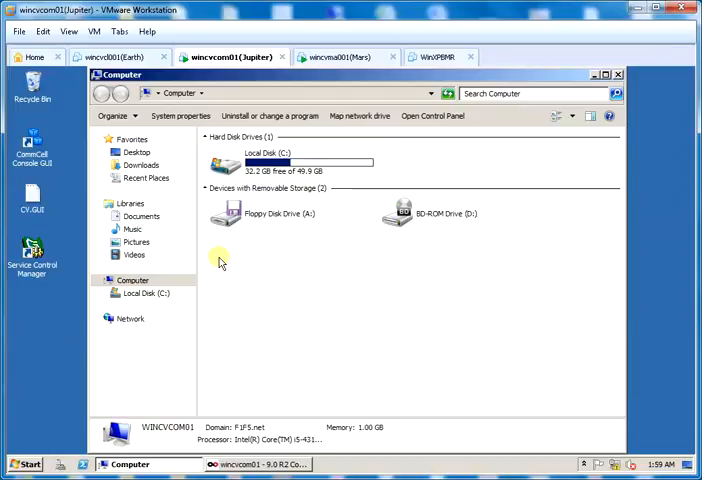
pyautogui.doubleClick(147, 293)
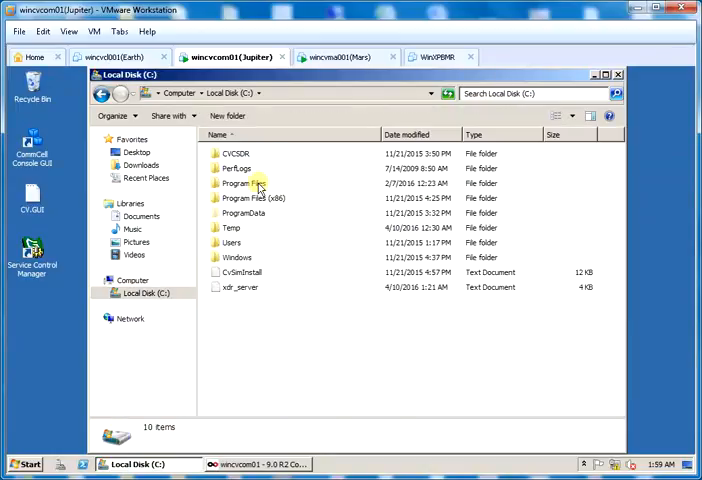
pyautogui.doubleClick(239, 183)
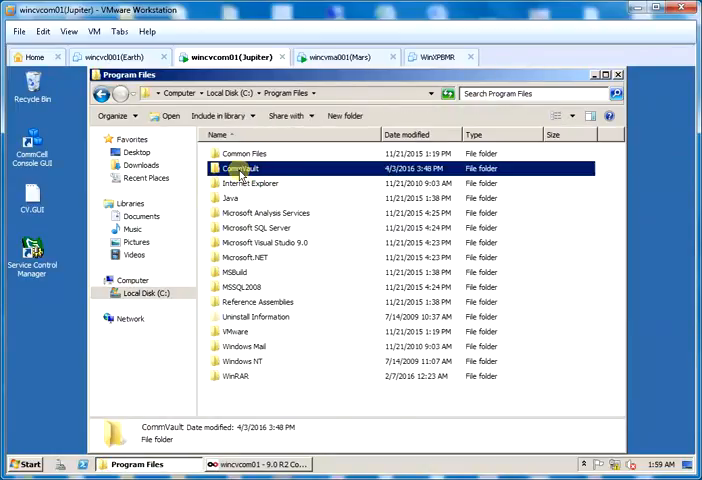
pyautogui.doubleClick(240, 168)
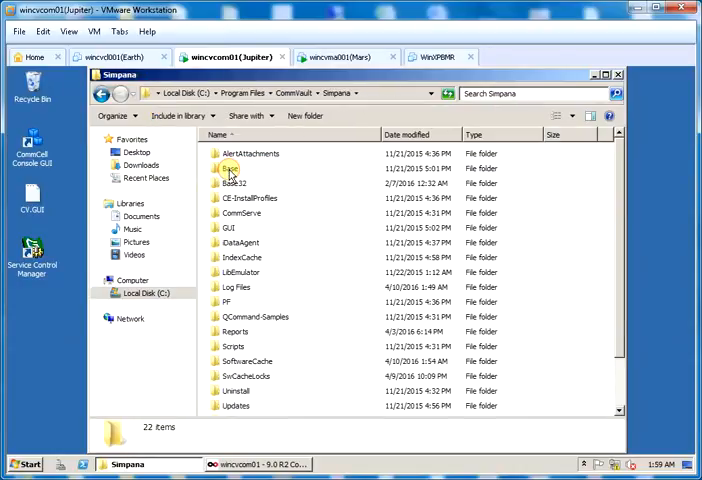
pyautogui.doubleClick(231, 168)
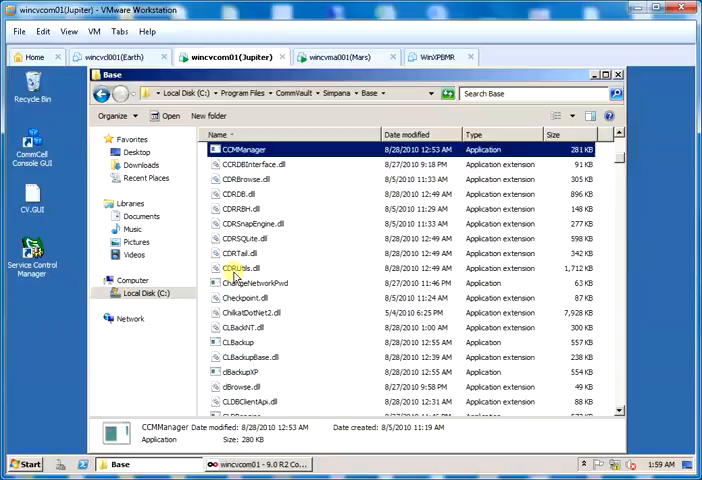
pyautogui.scroll(-3)
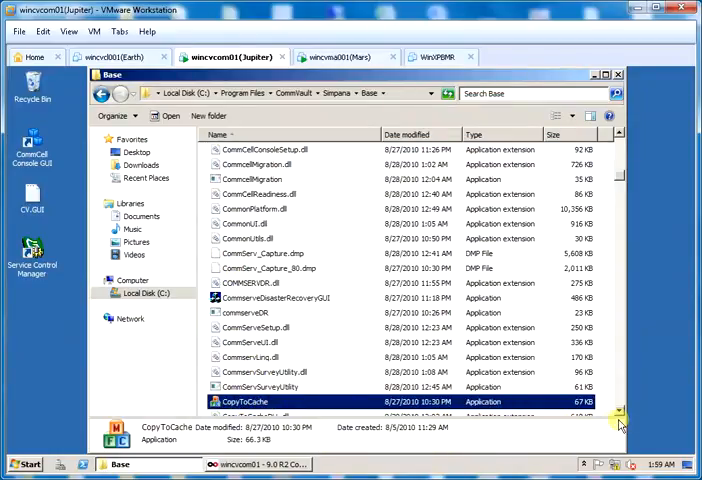
pyautogui.scroll(-3)
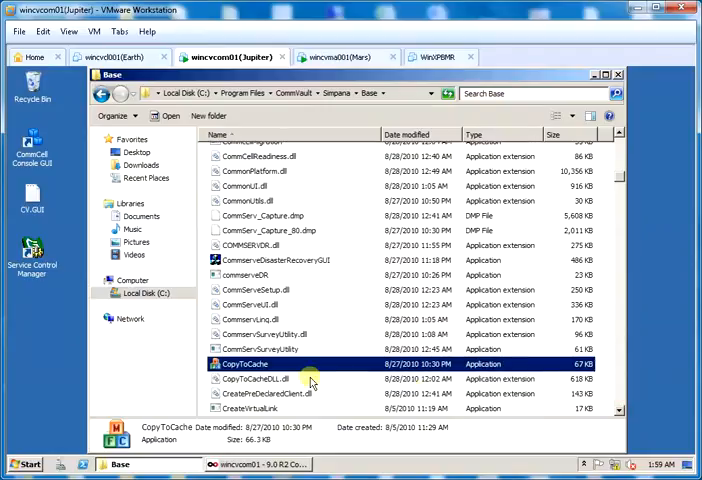
# Step: Launch CopyToCache.exe from its context menu, leaving Copy Updates selected
pyautogui.rightClick(245, 363)
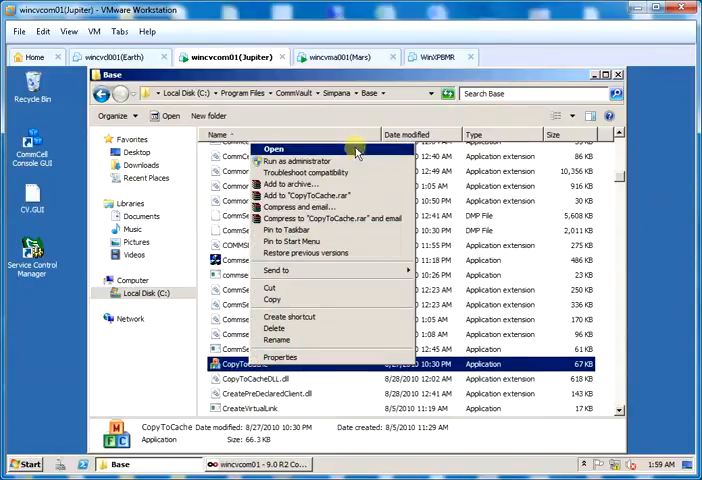
pyautogui.click(273, 148)
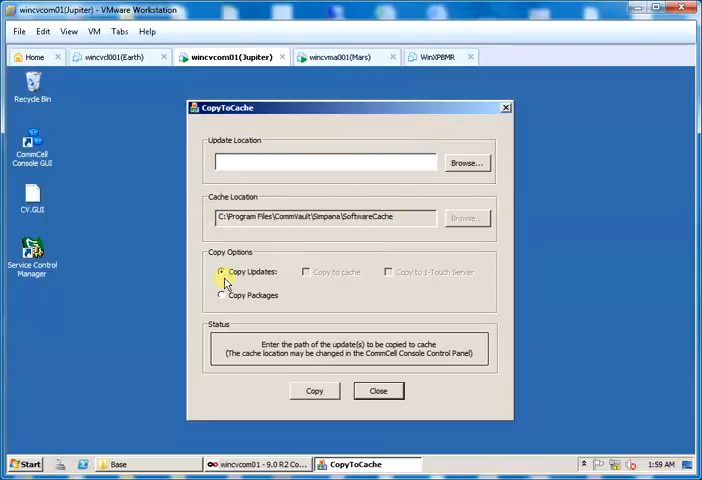
pyautogui.moveTo(417, 205)
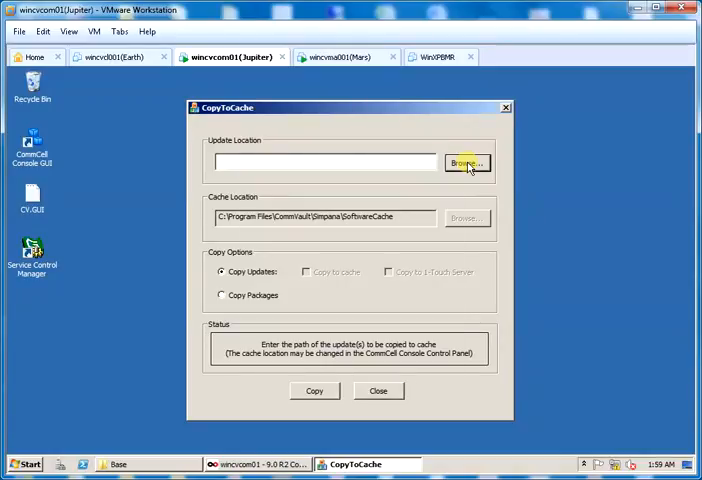
# Step: Copy C:\Temp\SP-14\v9-SP-14-Win64\WinX64_9_SP14_01302014 into the software cache
pyautogui.click(465, 163)
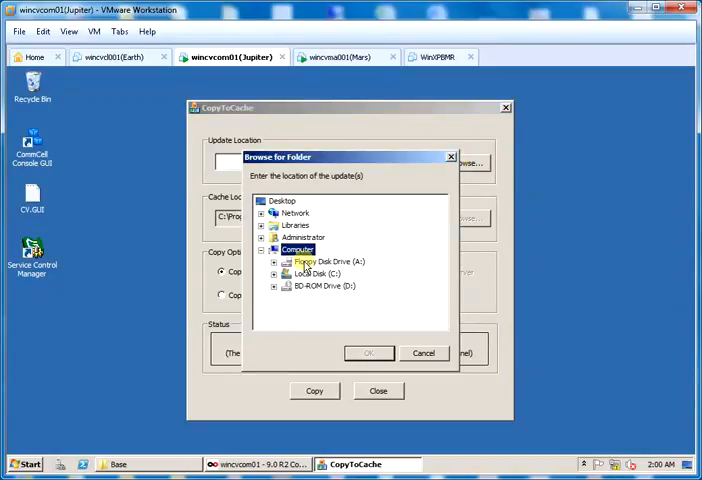
pyautogui.click(285, 225)
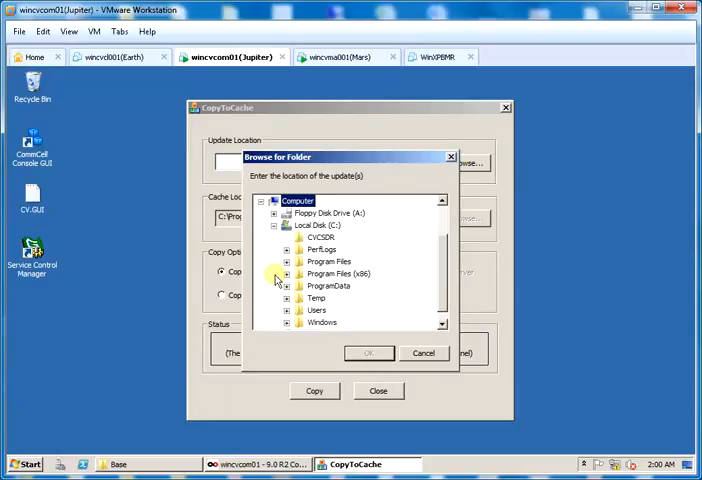
pyautogui.click(286, 298)
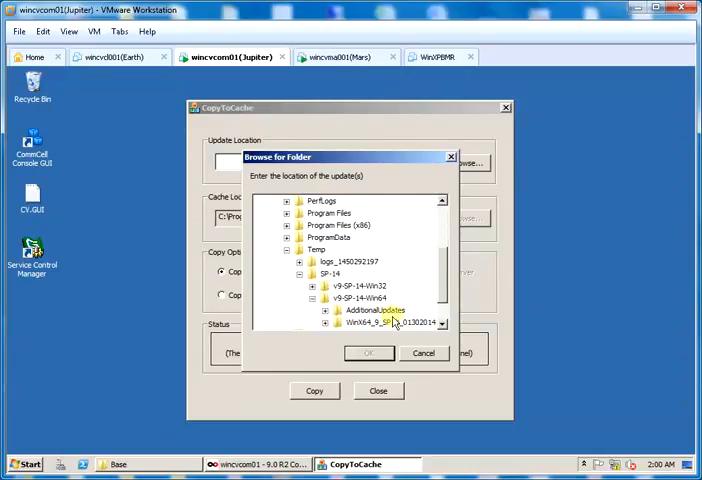
pyautogui.click(390, 298)
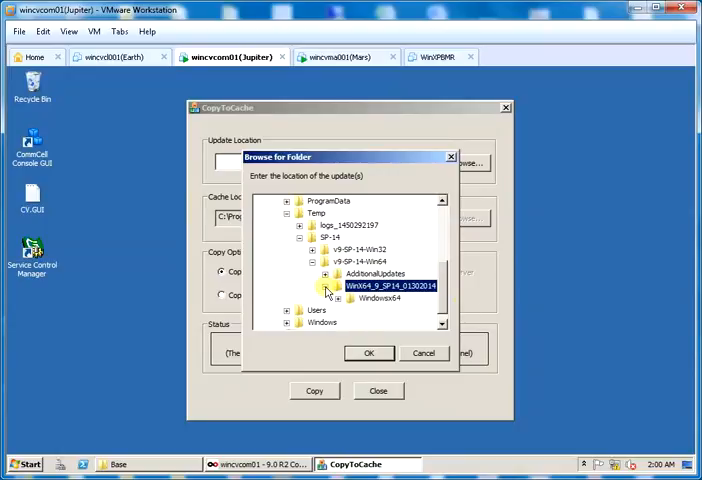
pyautogui.click(369, 352)
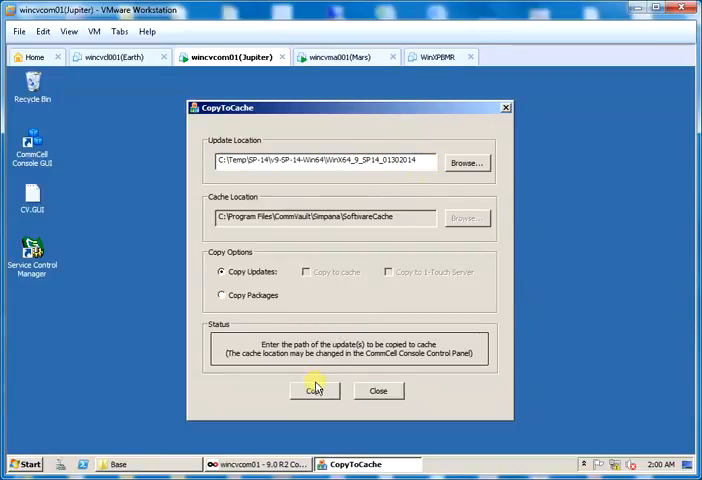
pyautogui.click(315, 390)
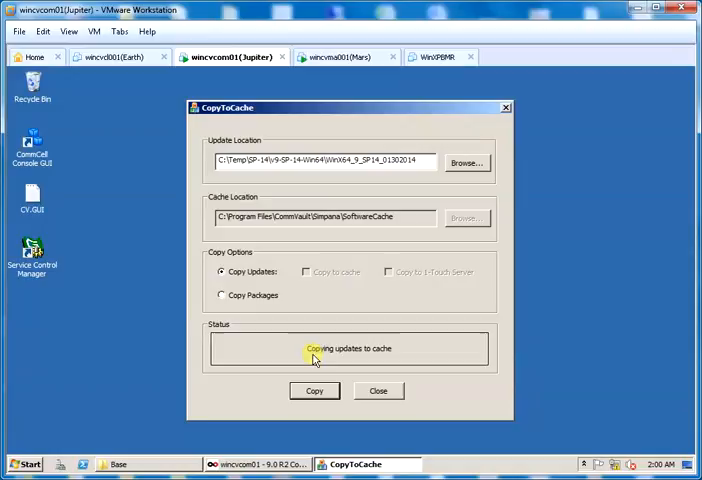
pyautogui.moveTo(370, 357)
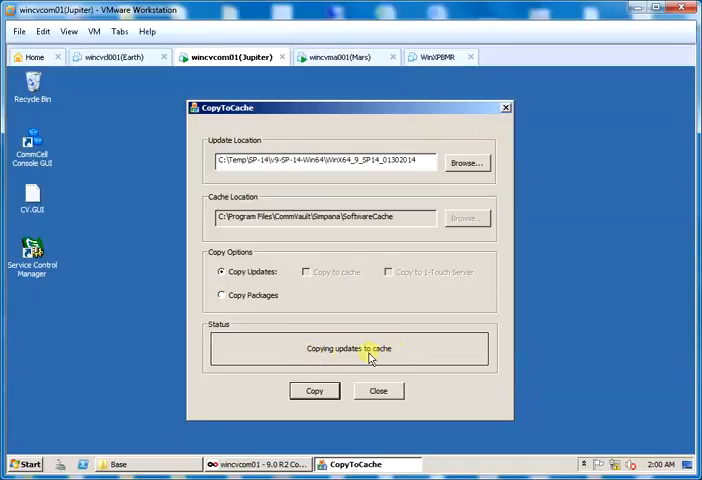
pyautogui.moveTo(373, 360)
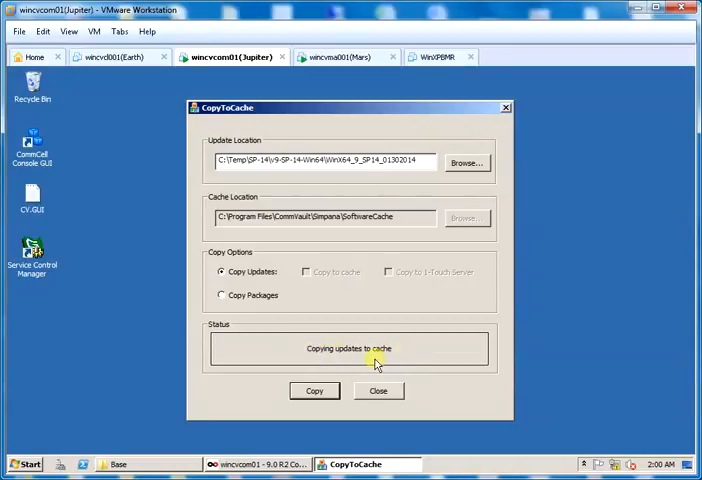
pyautogui.moveTo(413, 357)
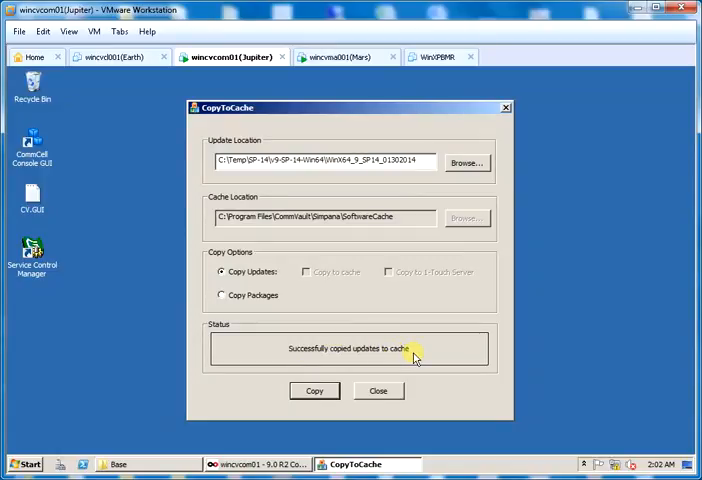
pyautogui.moveTo(325, 363)
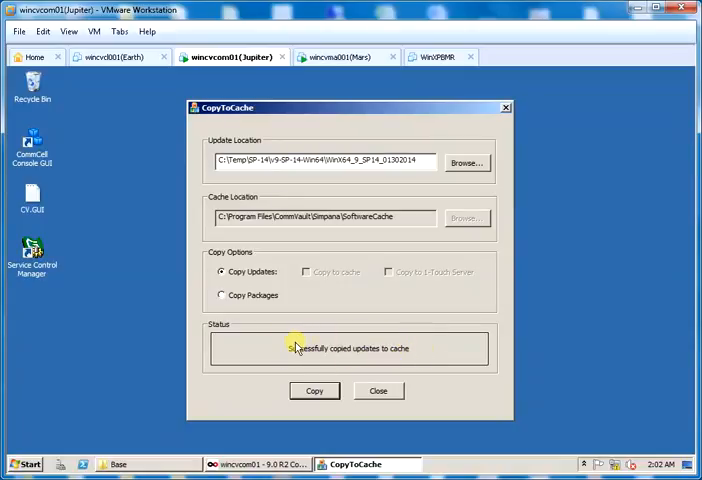
pyautogui.moveTo(356, 340)
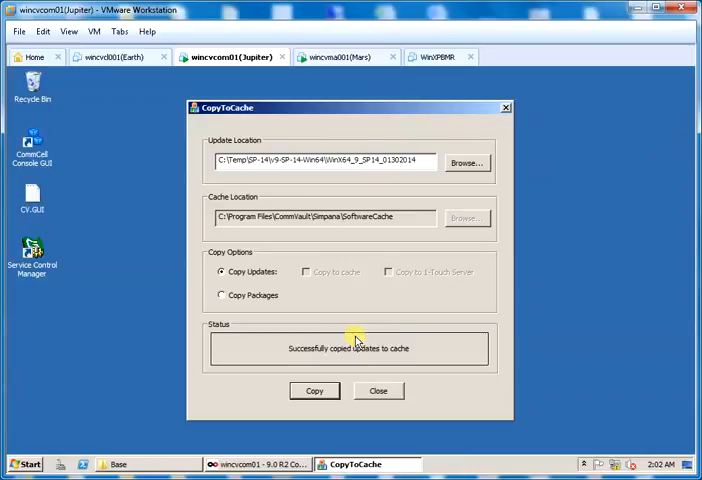
pyautogui.moveTo(466, 163)
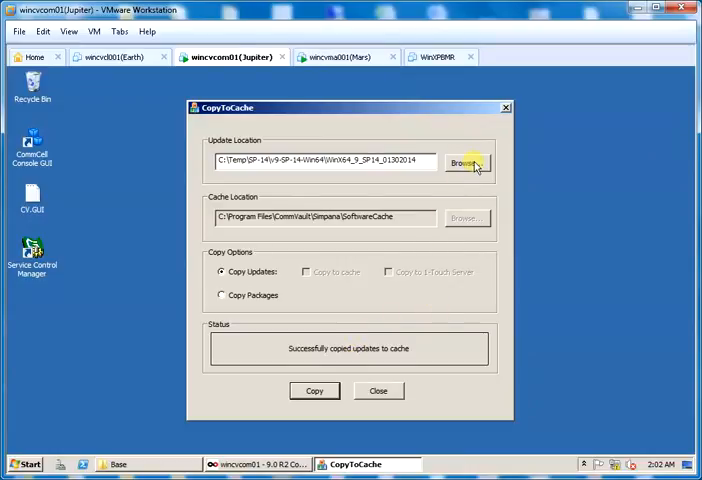
# Step: Set the first Win64 AdditionalUpdates hotfix folder as update location and copy it to cache
pyautogui.click(465, 162)
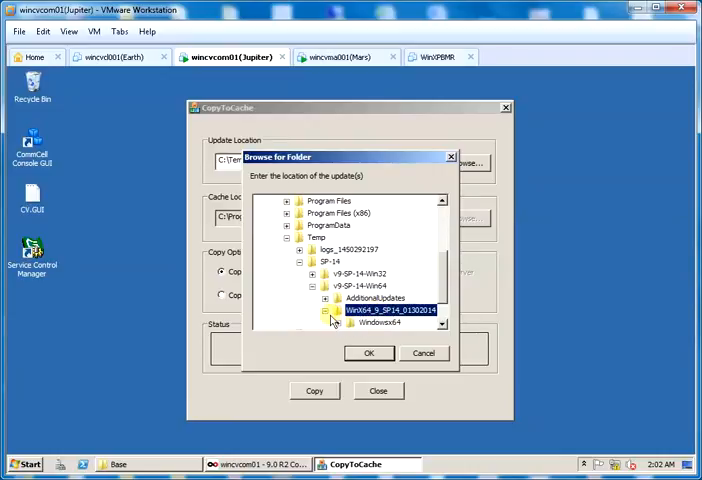
pyautogui.click(326, 298)
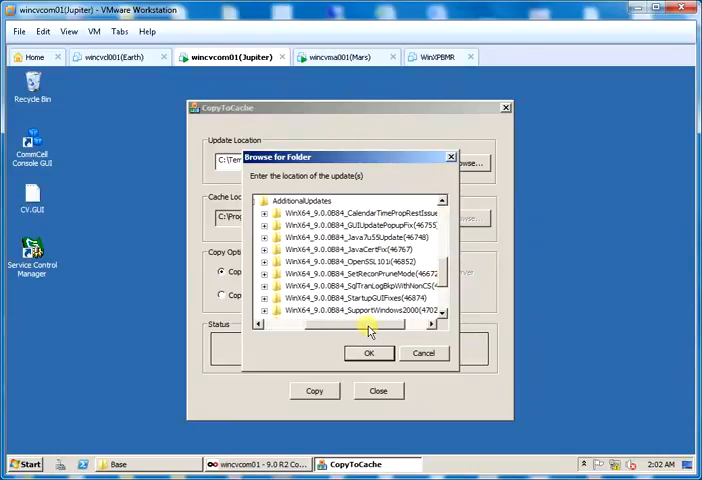
pyautogui.click(368, 212)
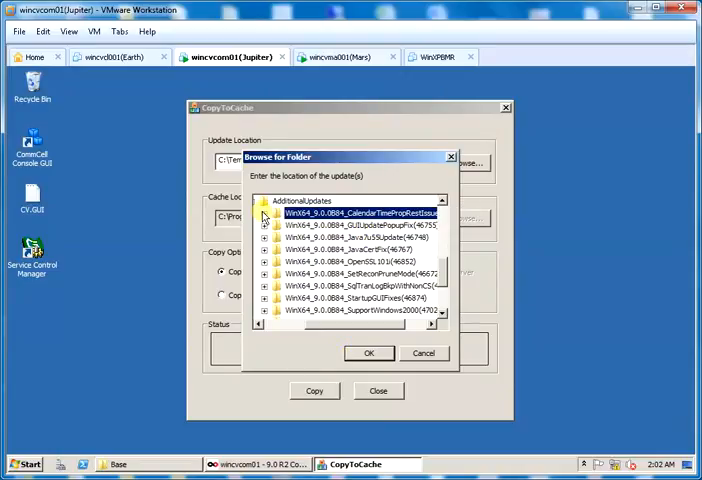
pyautogui.click(265, 212)
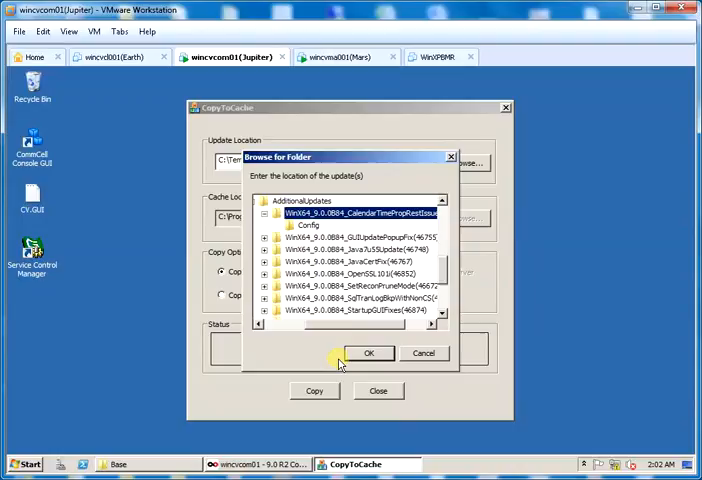
pyautogui.click(369, 353)
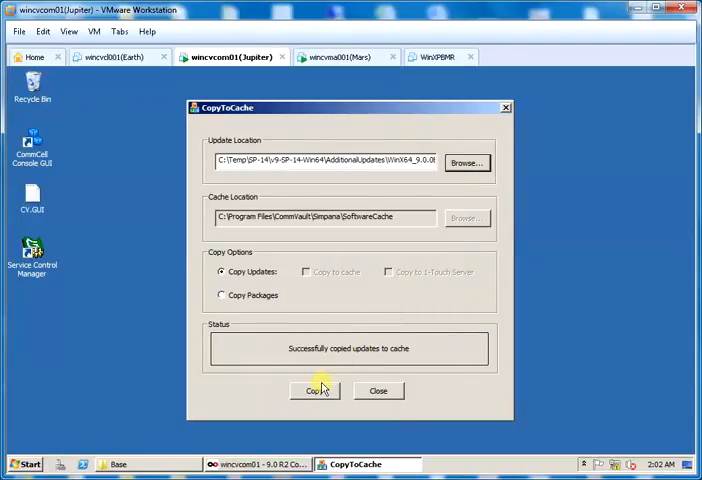
pyautogui.click(314, 390)
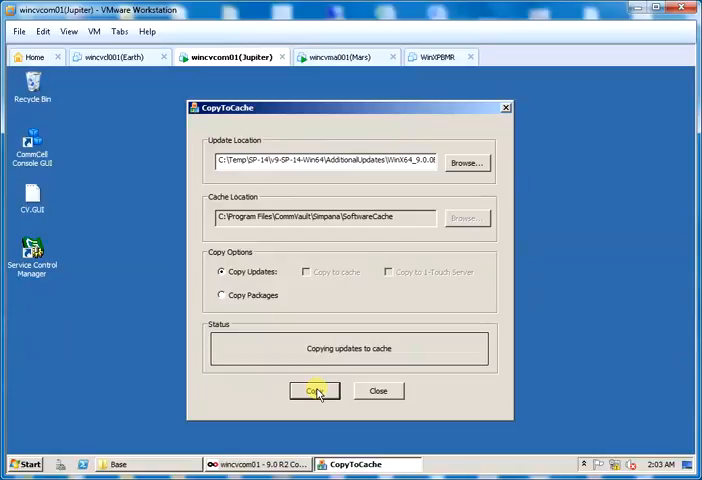
pyautogui.moveTo(301, 352)
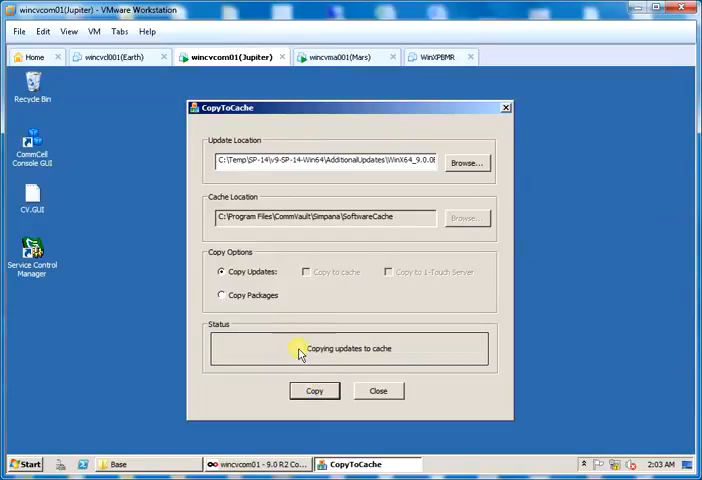
pyautogui.moveTo(293, 343)
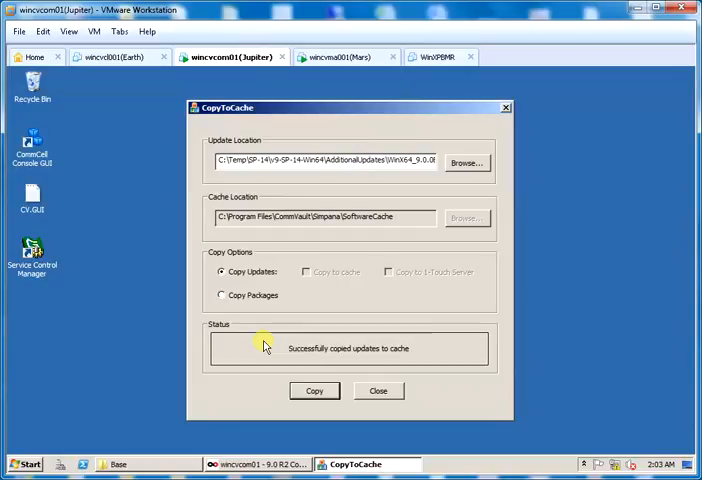
pyautogui.moveTo(286, 346)
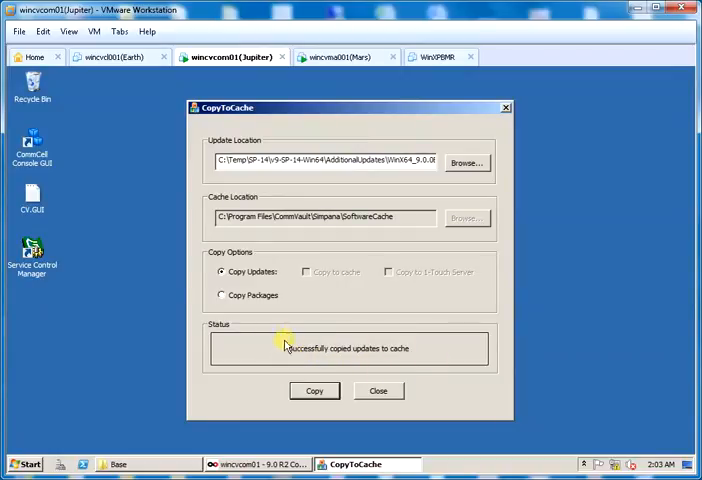
# Step: Close CopyToCache and browse Computer to the CommVault\Simpana\SoftwareCache folder
pyautogui.click(378, 390)
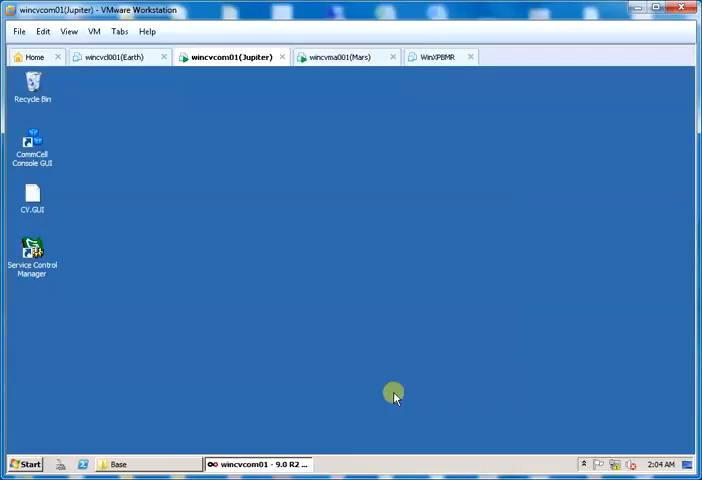
pyautogui.click(24, 463)
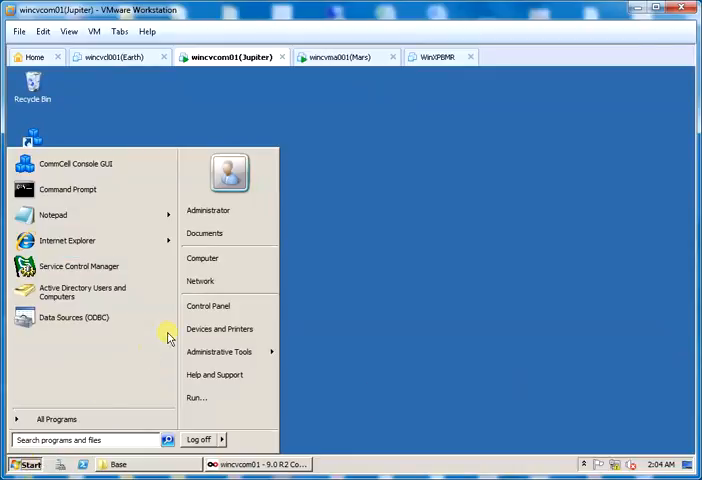
pyautogui.click(209, 264)
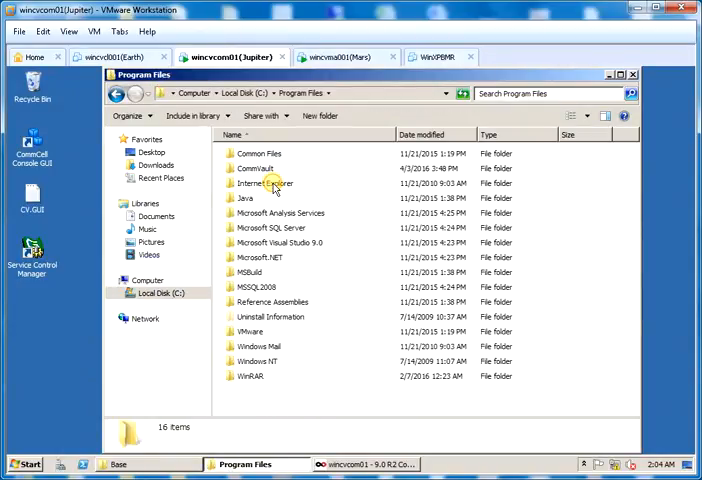
pyautogui.doubleClick(255, 168)
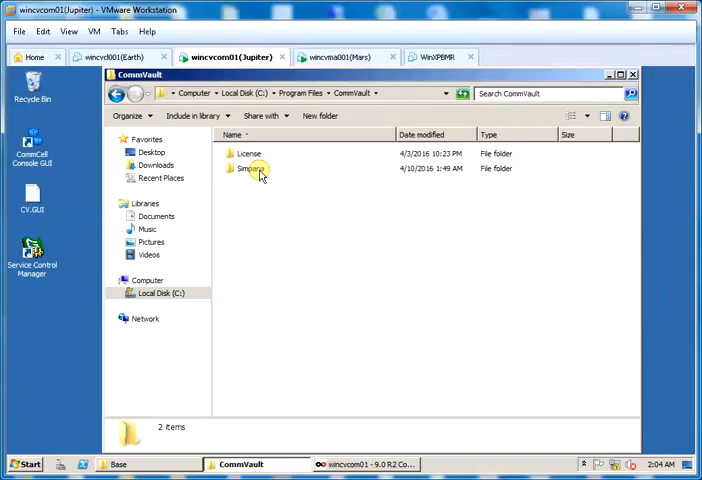
pyautogui.doubleClick(251, 168)
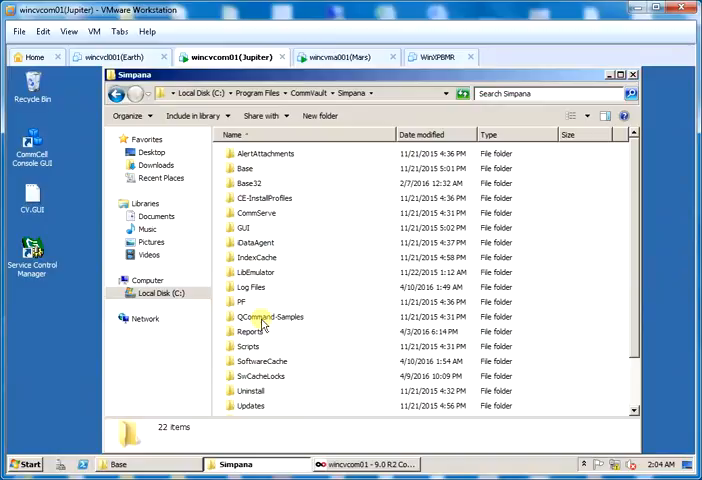
pyautogui.doubleClick(262, 361)
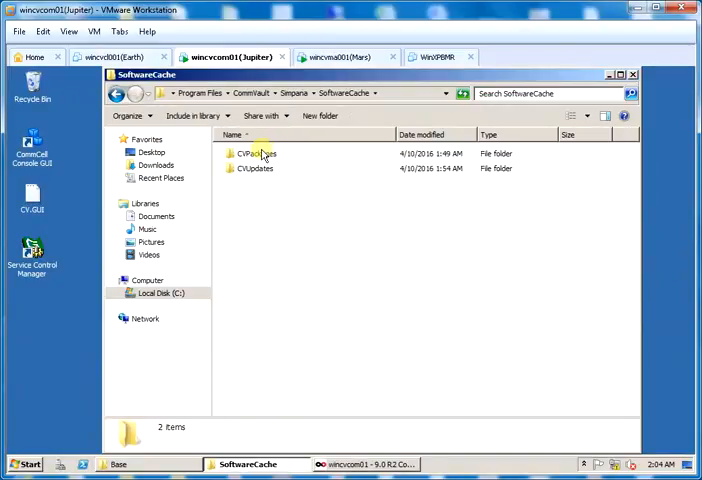
# Step: Check SP14 in CVUpdates\9.0.0\Windows\ServicePacks, then go back to the Windows folder
pyautogui.click(255, 168)
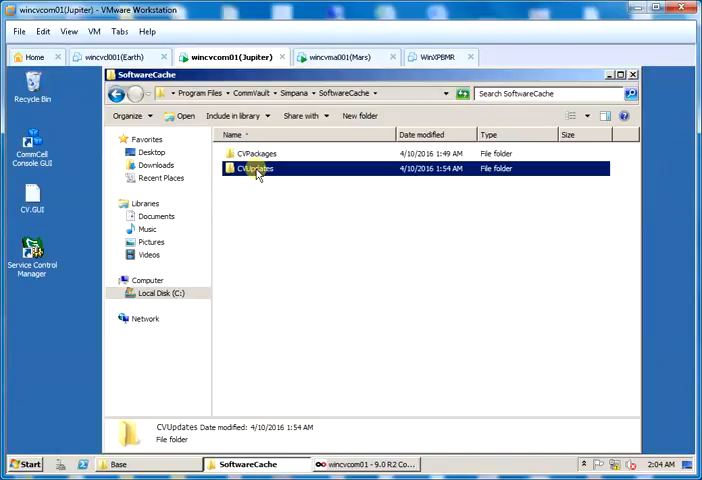
pyautogui.doubleClick(256, 168)
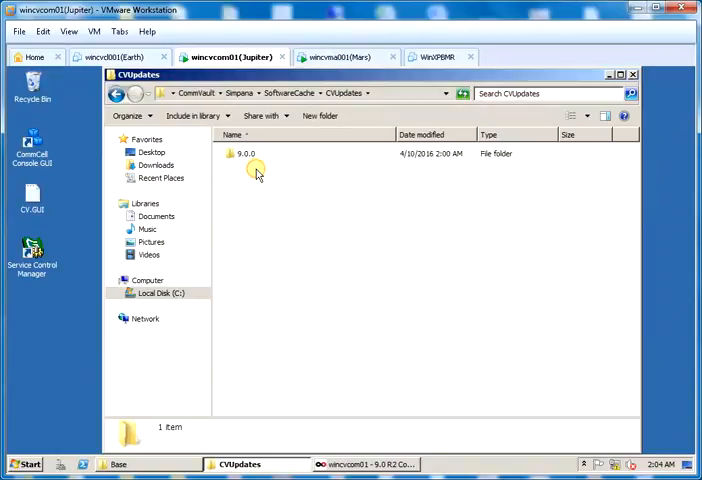
pyautogui.doubleClick(245, 153)
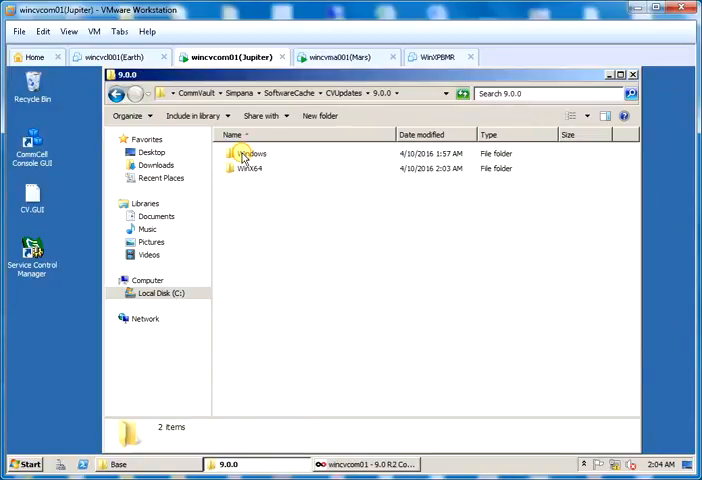
pyautogui.click(251, 153)
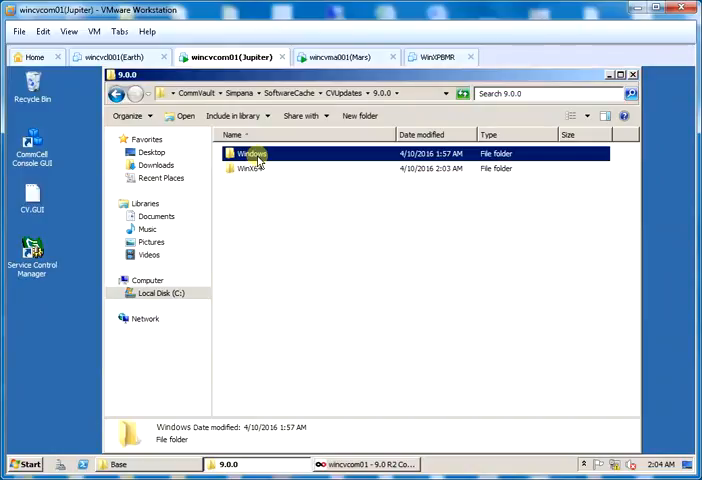
pyautogui.doubleClick(250, 153)
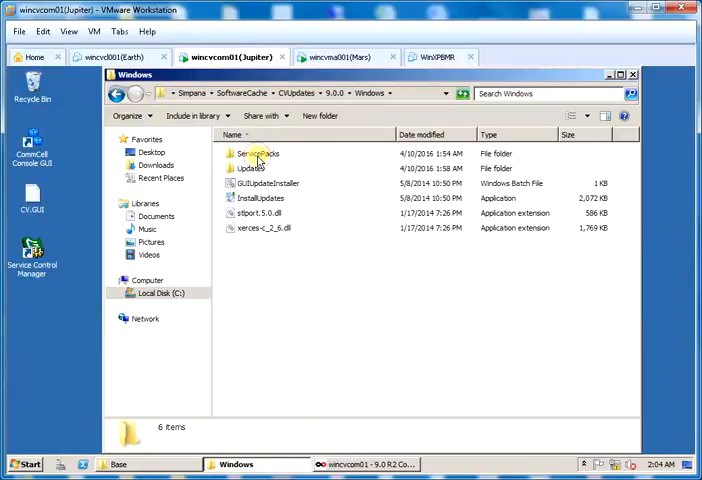
pyautogui.doubleClick(258, 153)
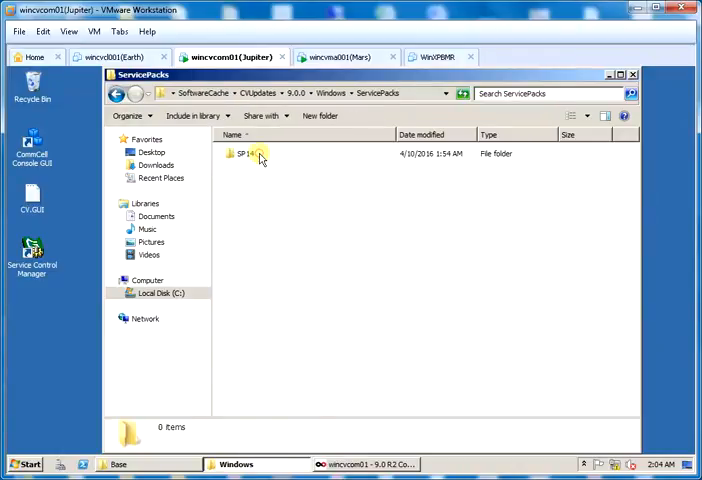
pyautogui.click(245, 153)
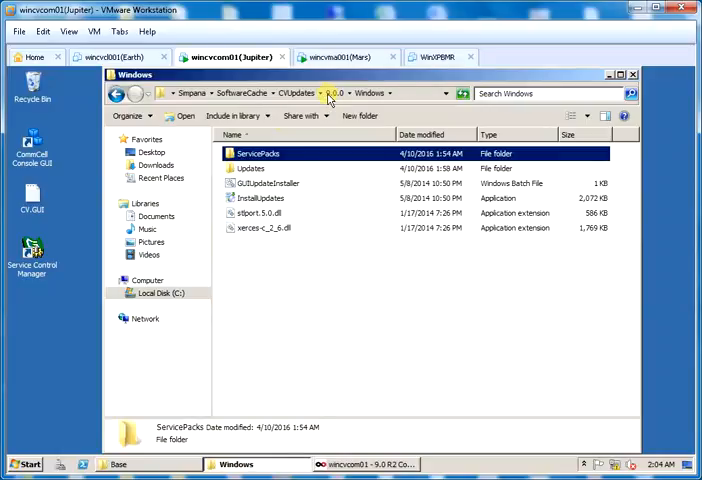
# Step: Inspect Windows Updates, then the WinX64 ServicePacks and Updates folders under 9.0.0
pyautogui.doubleClick(250, 168)
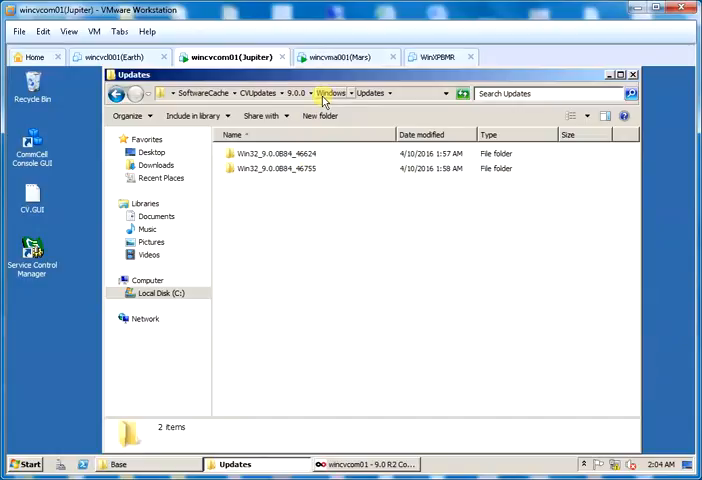
pyautogui.click(296, 92)
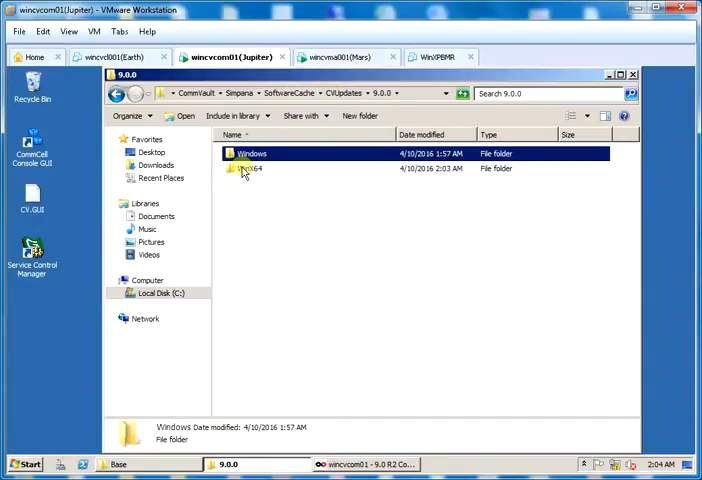
pyautogui.doubleClick(255, 168)
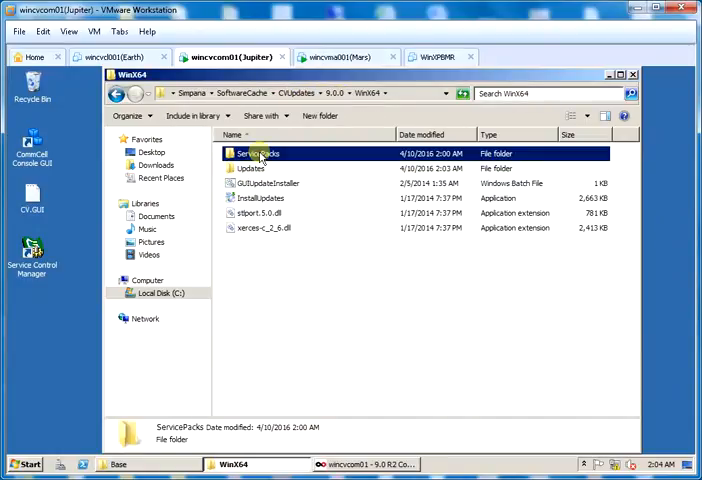
pyautogui.doubleClick(257, 153)
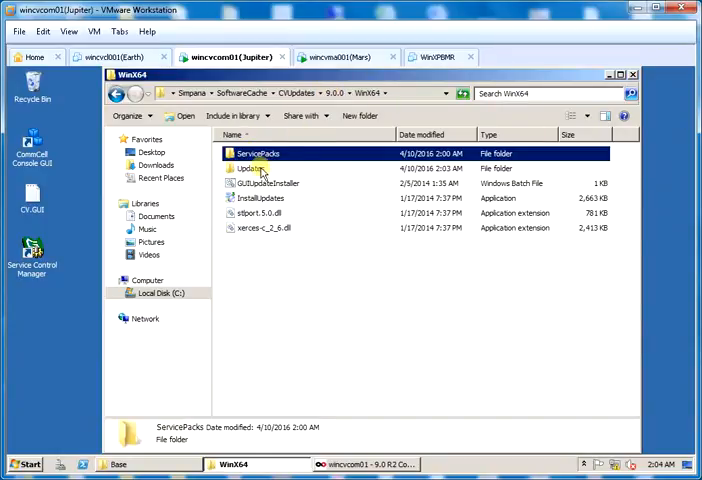
pyautogui.doubleClick(250, 168)
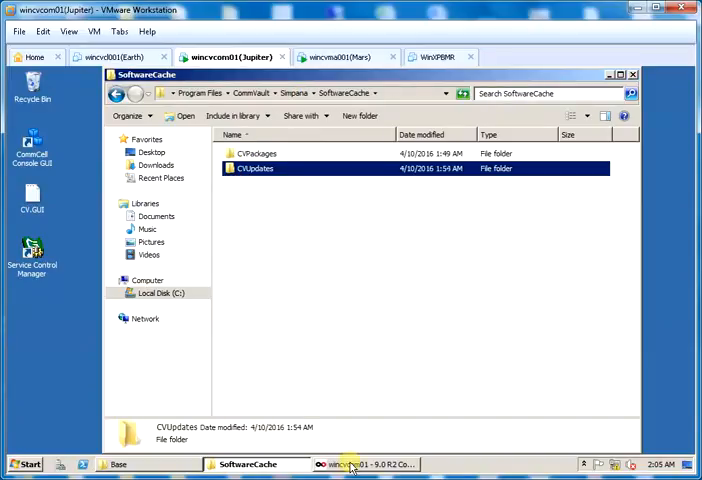
# Step: Return to the CommCell Console and open wincvcom01's Properties from the CommCell Browser
pyautogui.click(365, 463)
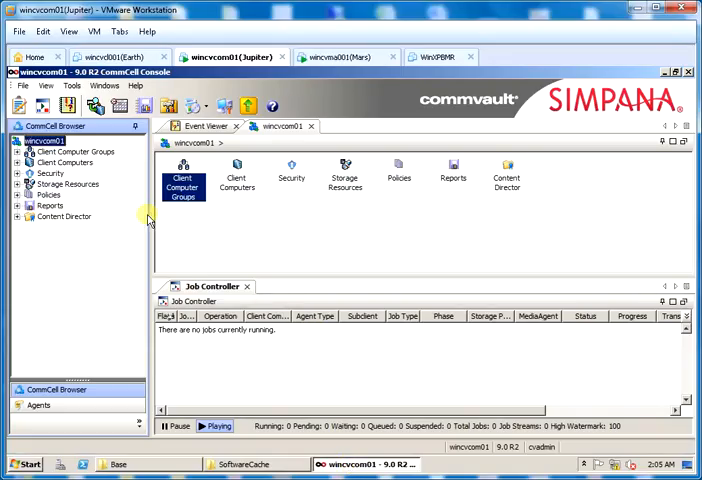
pyautogui.rightClick(44, 141)
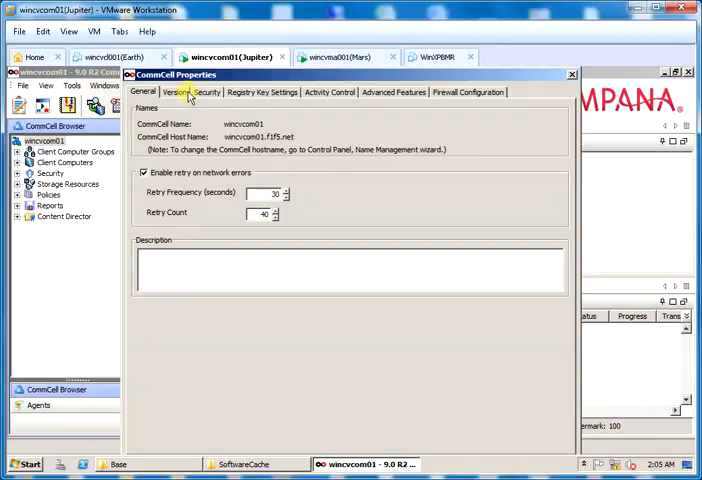
# Step: Check the Version tab showing Service Pack 10a with all packages needing SP14, then close
pyautogui.click(176, 91)
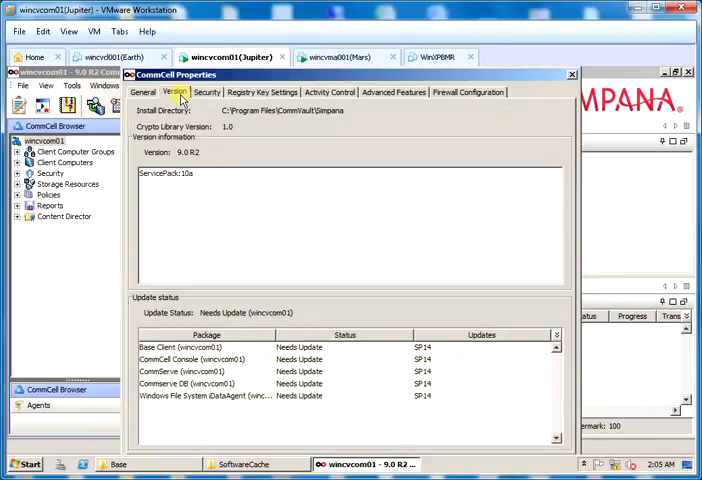
pyautogui.moveTo(283, 304)
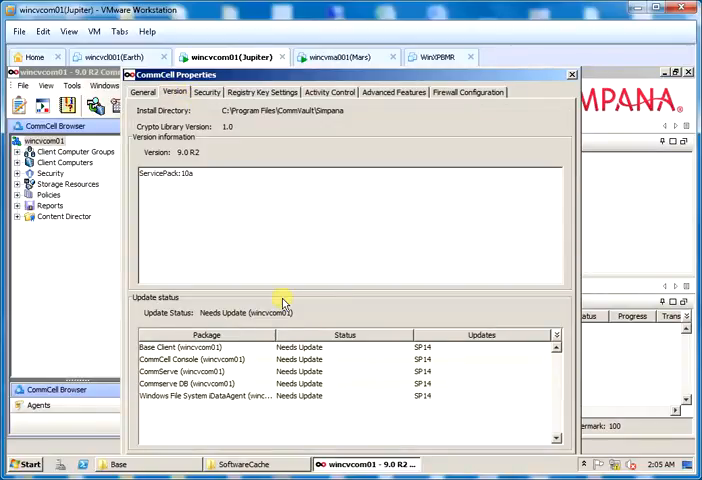
pyautogui.moveTo(297, 372)
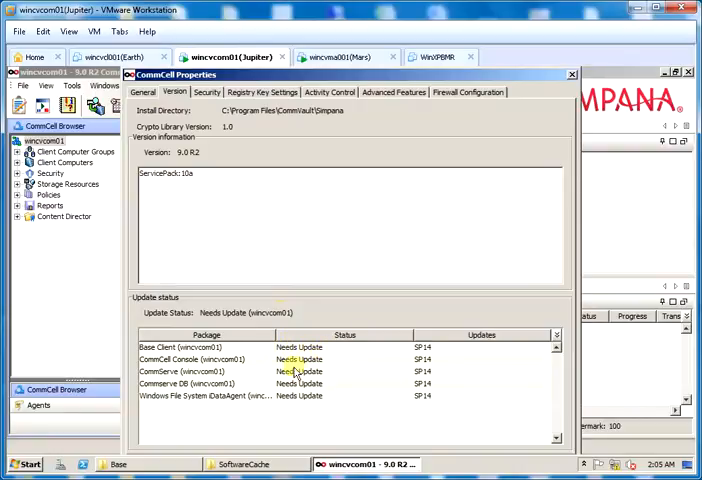
pyautogui.moveTo(325, 407)
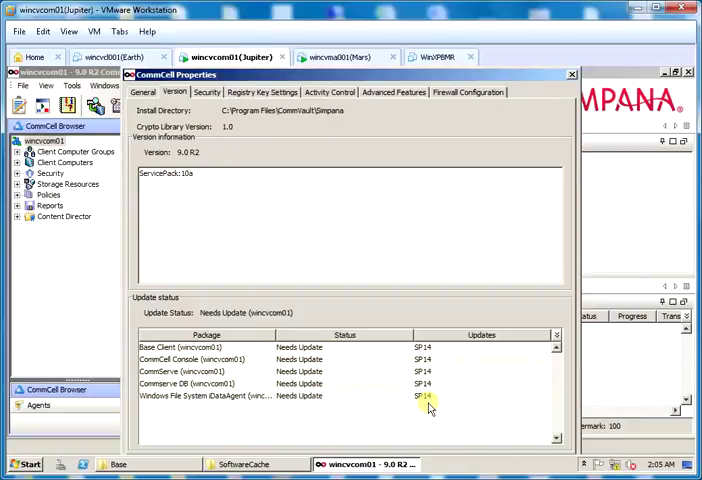
pyautogui.moveTo(555, 113)
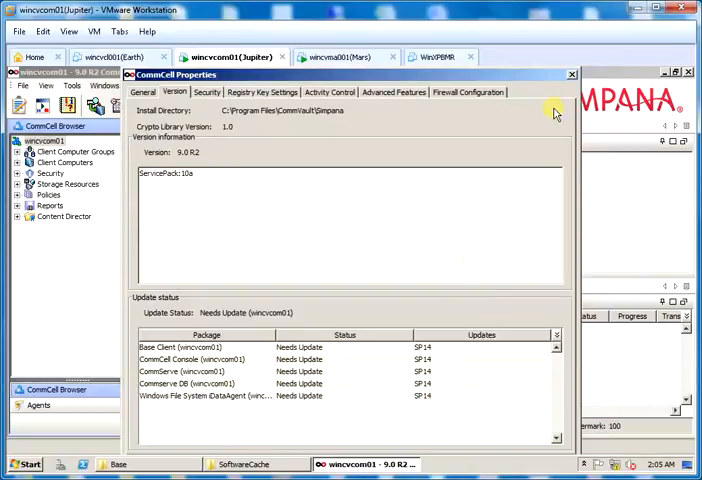
pyautogui.click(571, 75)
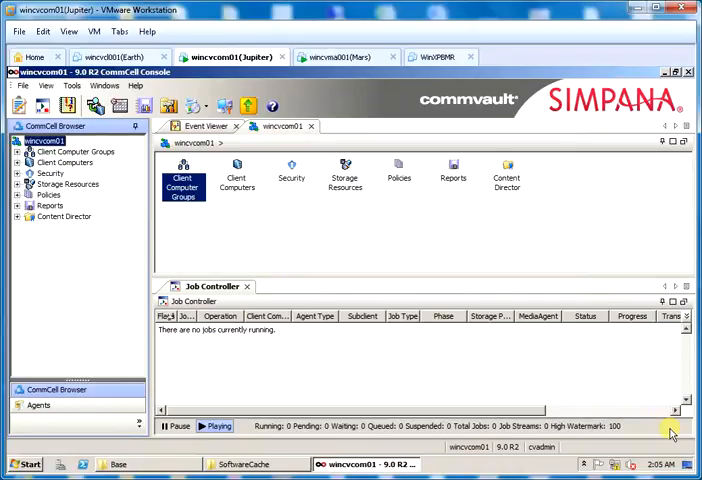